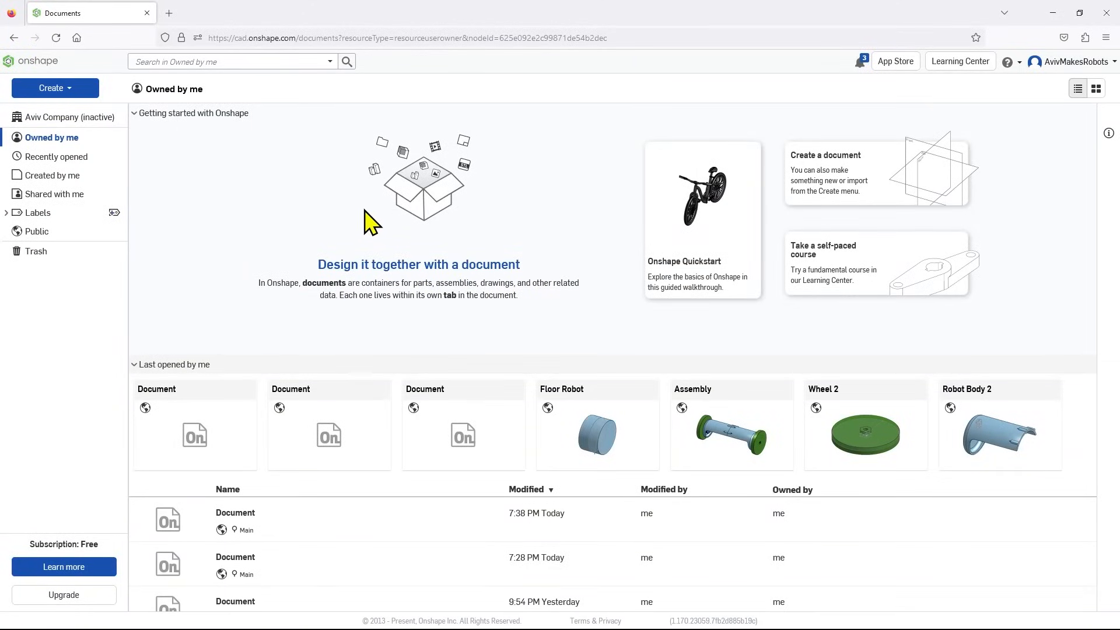
mouse_move(50, 92)
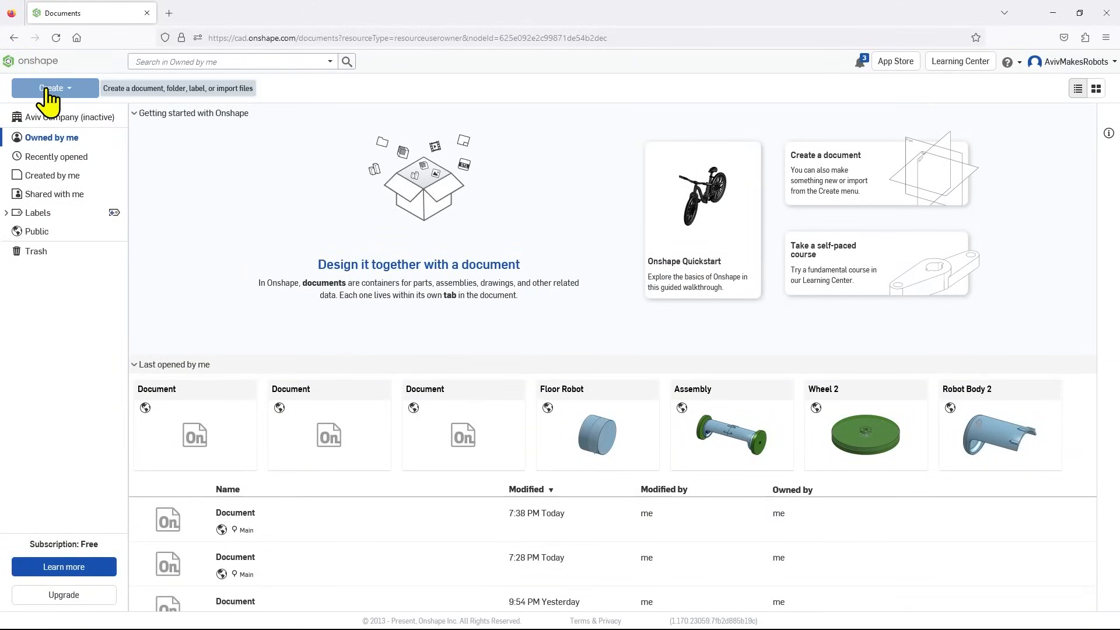
- Create a new public Onshape document named 'Document' from the Create menu
click(51, 88)
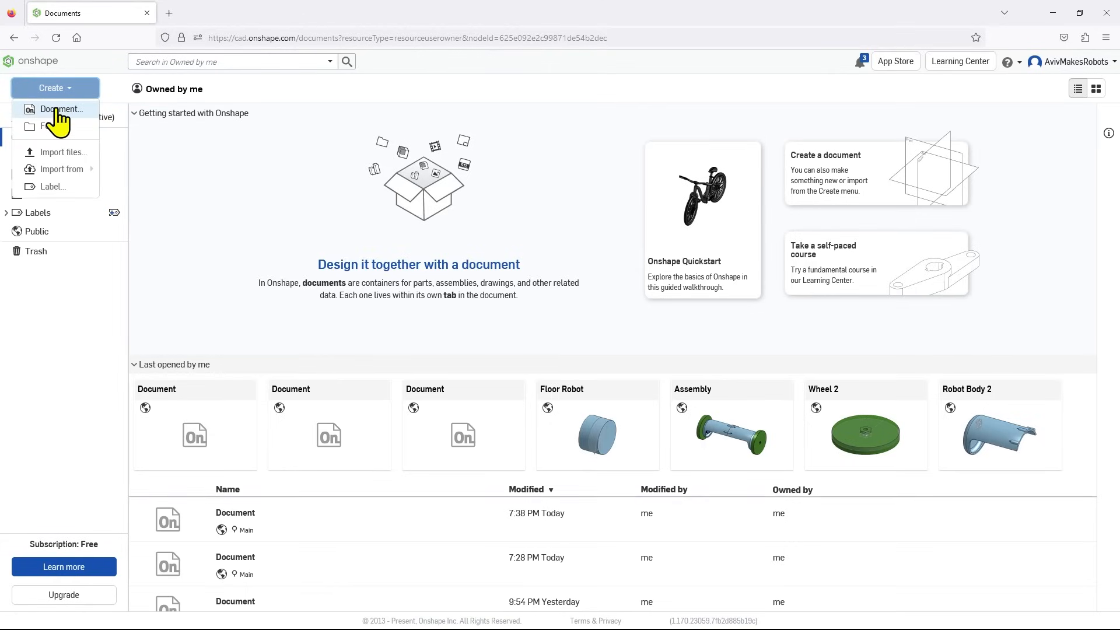
click(61, 108)
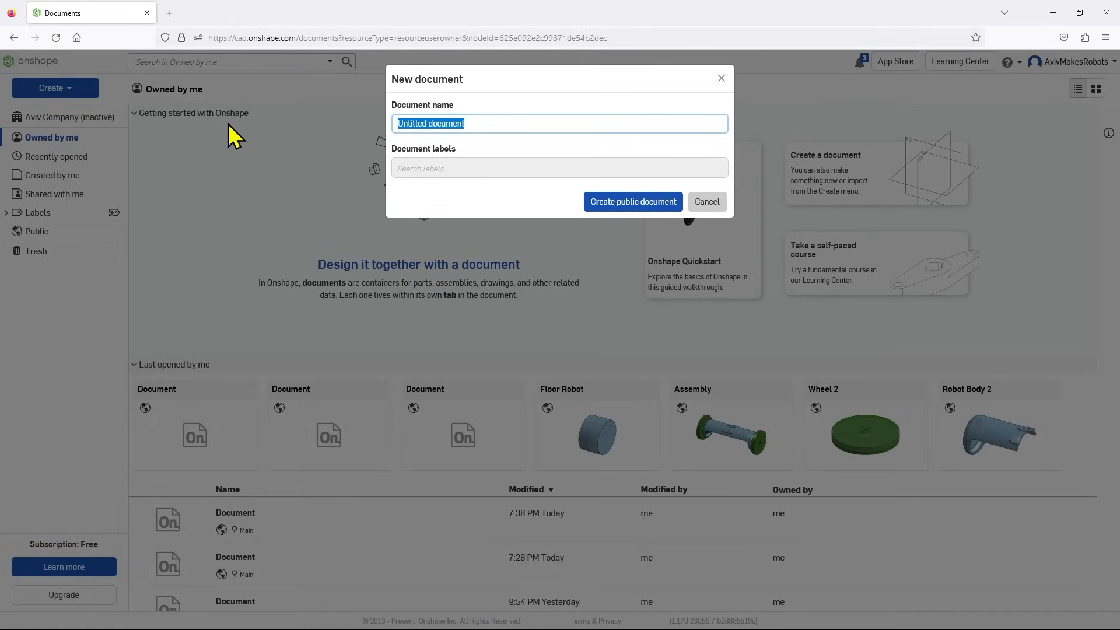
text(Document)
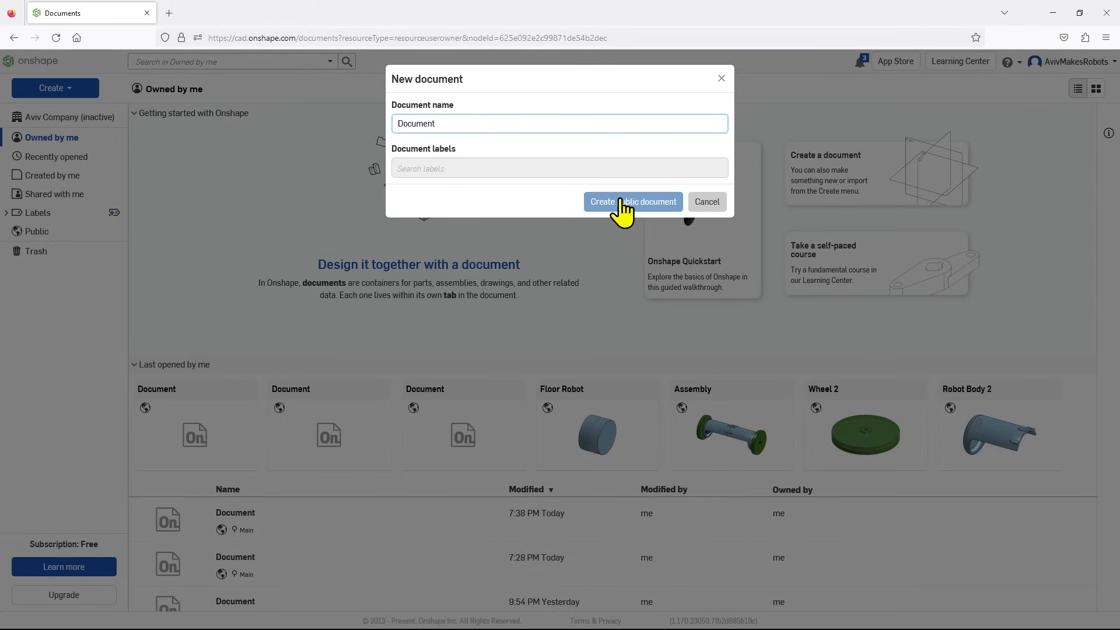
click(633, 201)
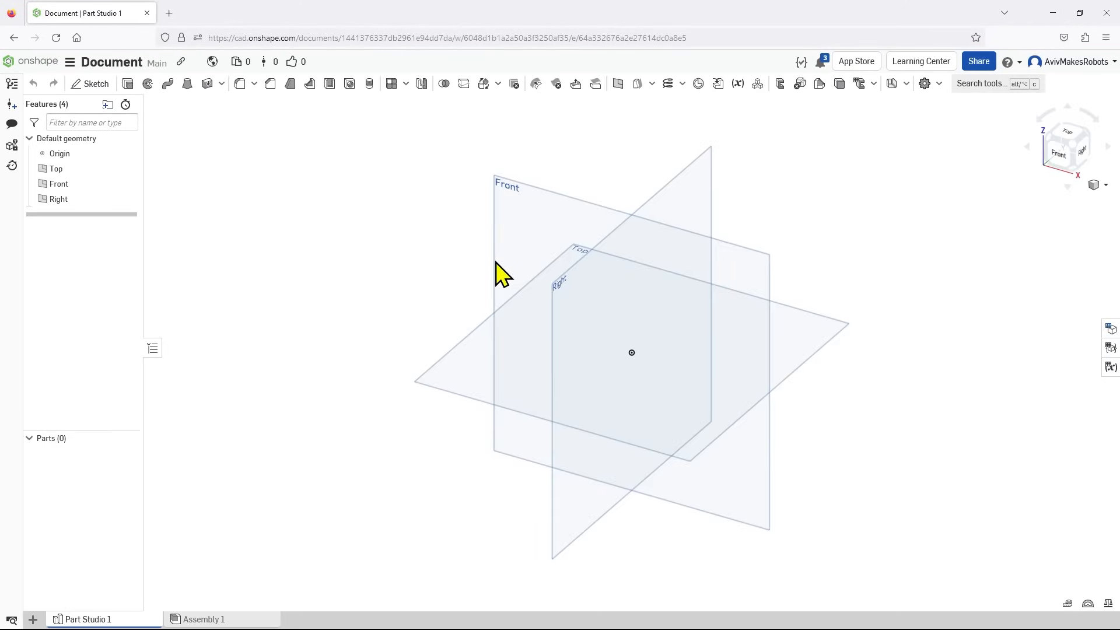
mouse_move(423, 248)
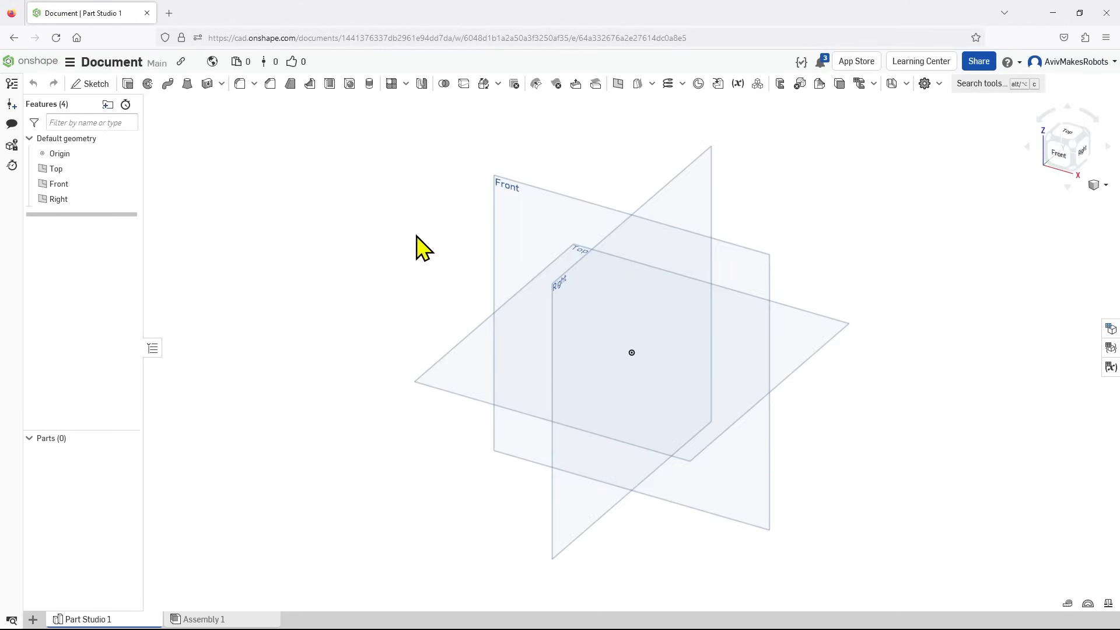
- Inspect the origin, Top and Front planes, then orbit the view around them
click(60, 154)
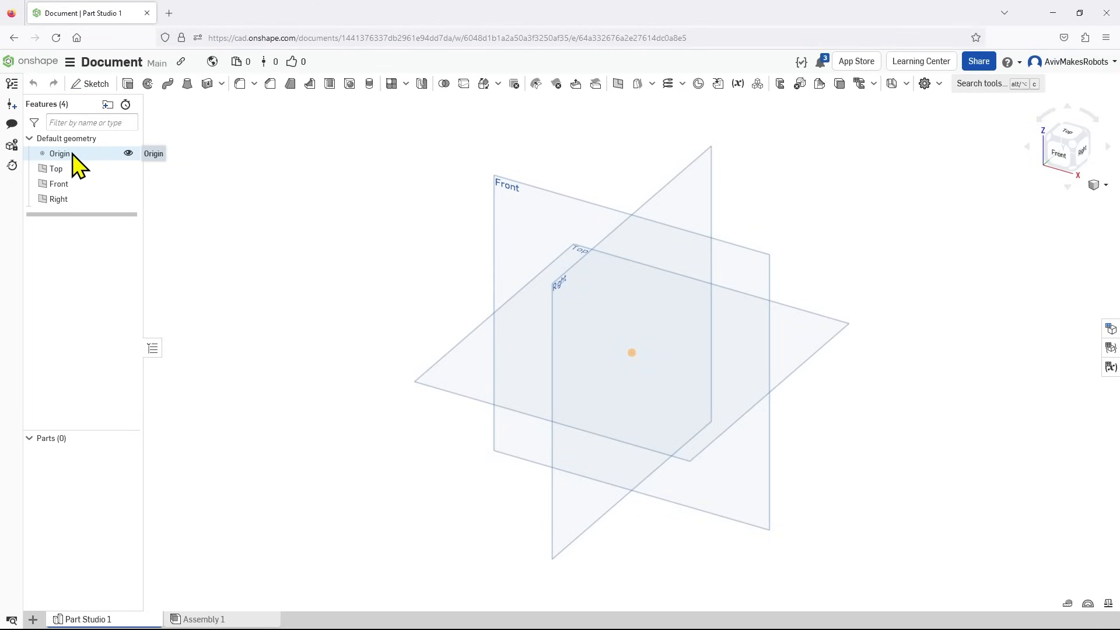
click(60, 153)
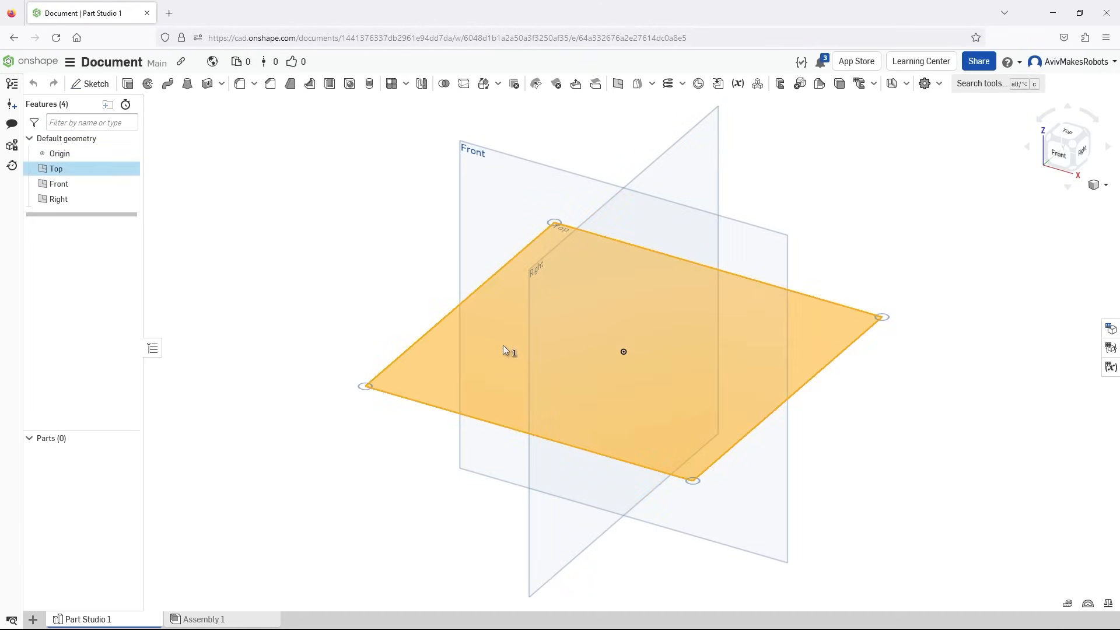
click(58, 184)
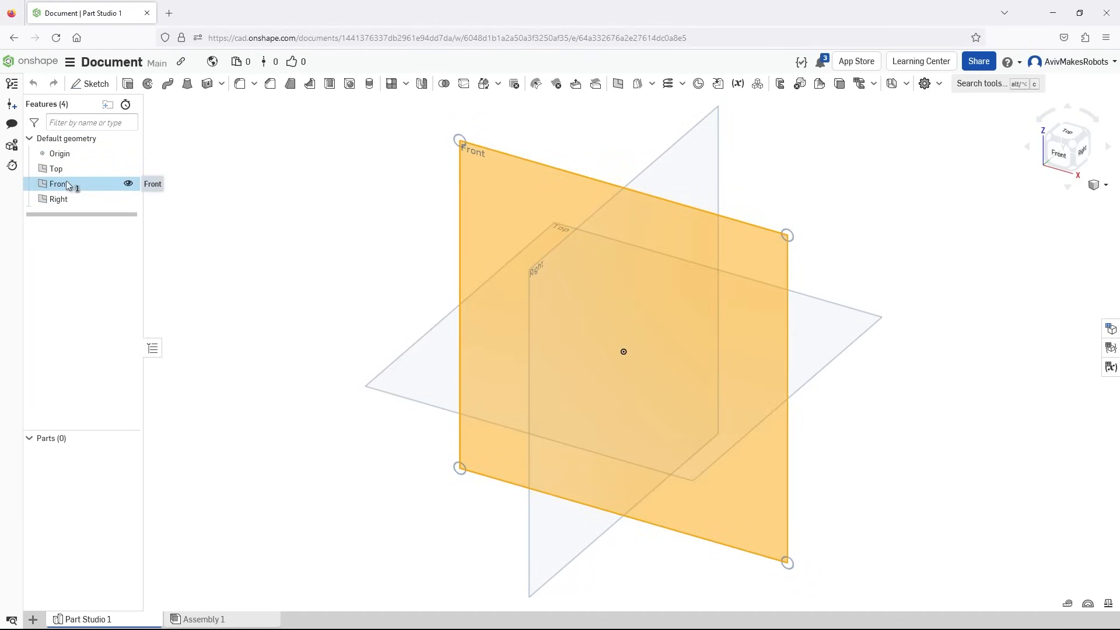
click(58, 198)
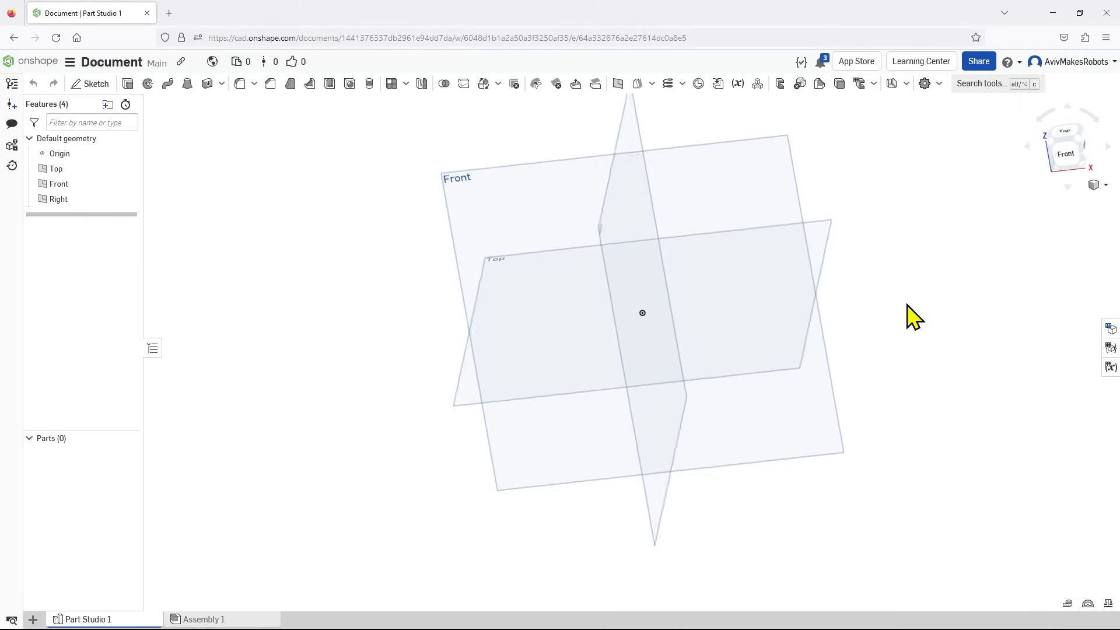
drag(914, 318, 850, 311)
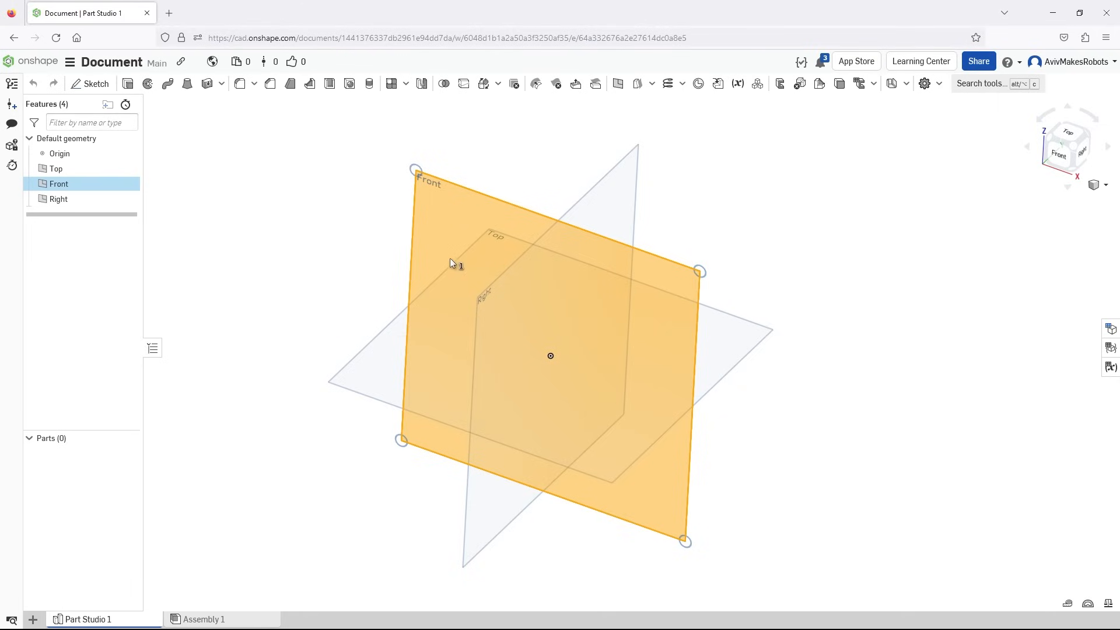
mouse_move(96, 83)
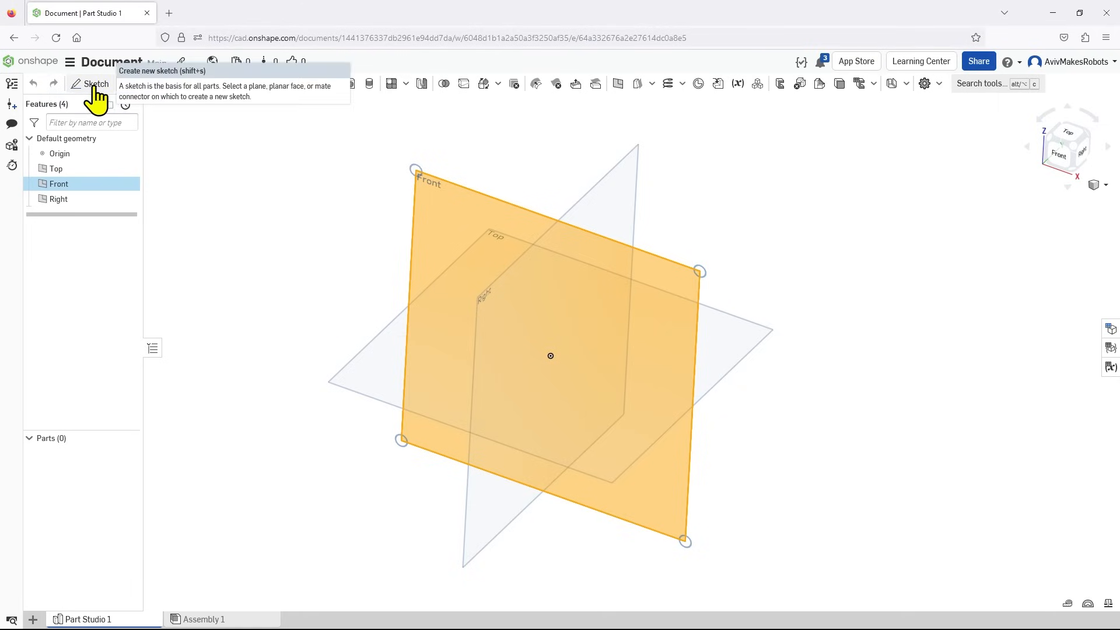
- Start Sketch 1 on the Front plane and view it head-on
click(95, 84)
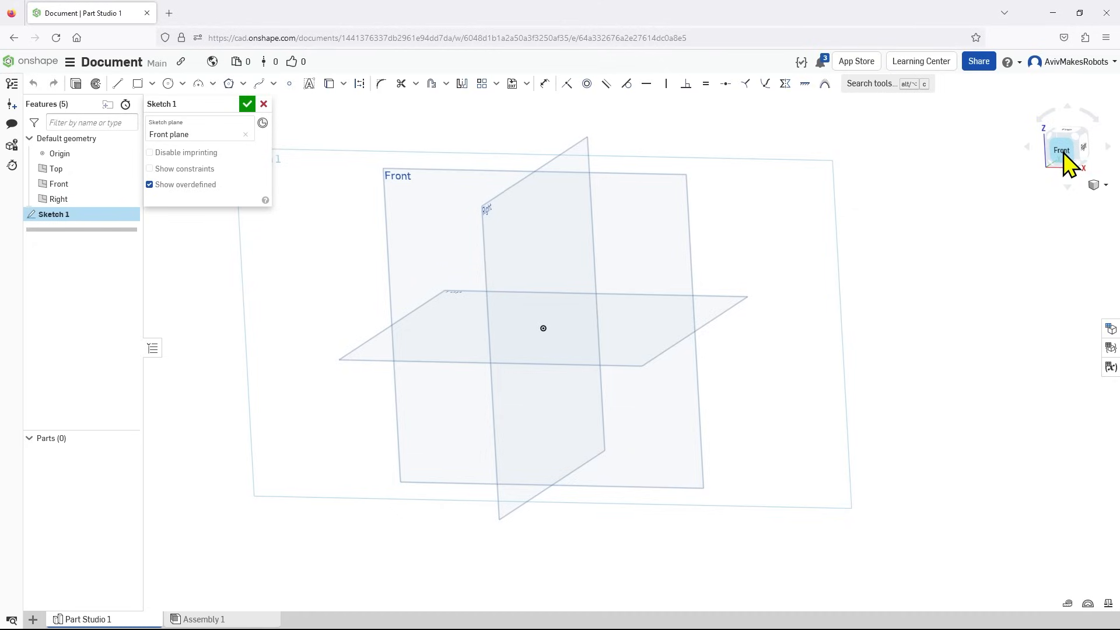
click(1066, 150)
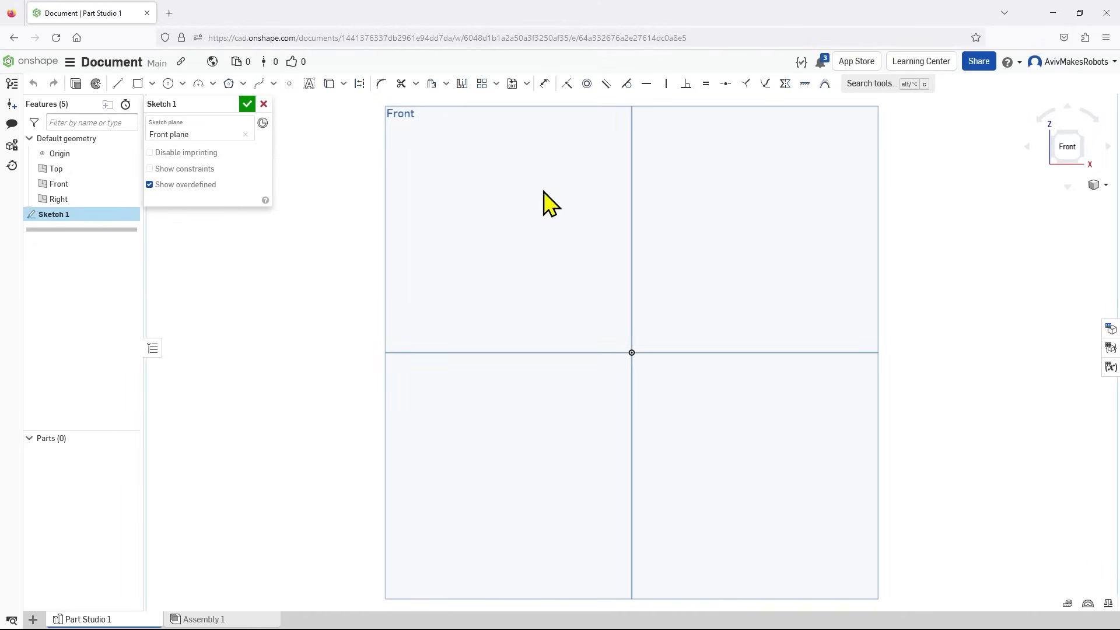
mouse_move(633, 351)
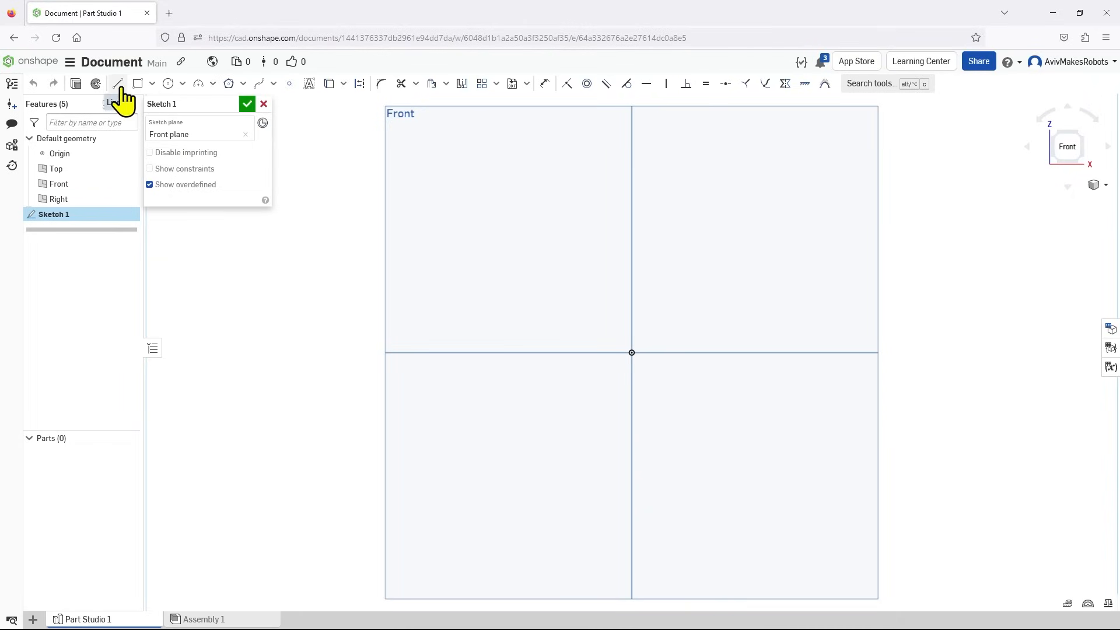
mouse_move(119, 84)
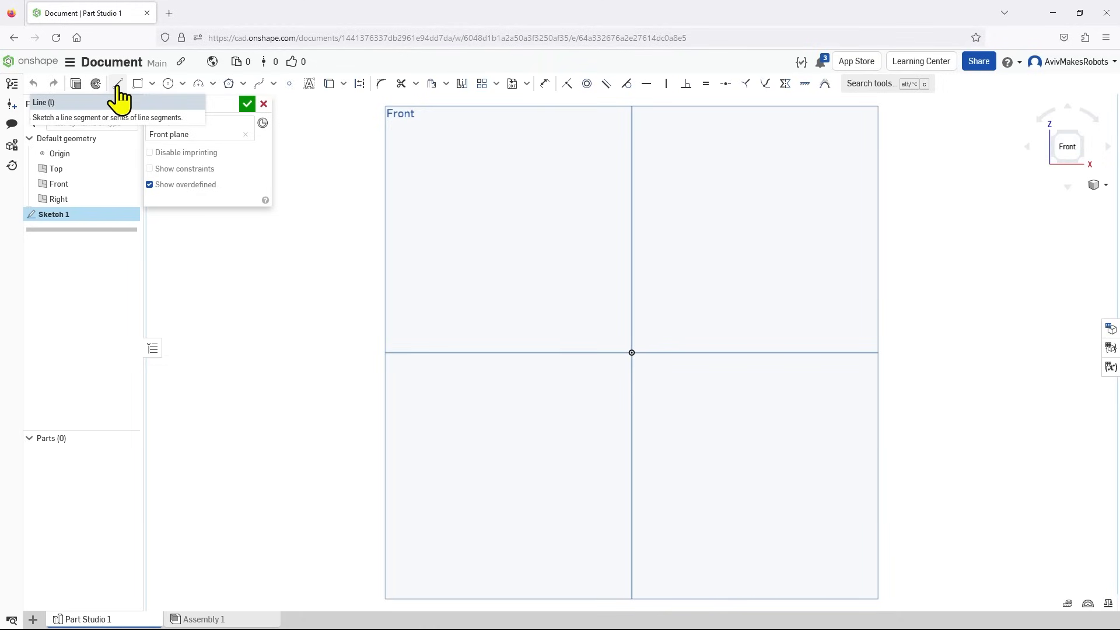
- Draw a closed four-line profile with a slanted left edge, then accept Sketch 1
click(117, 83)
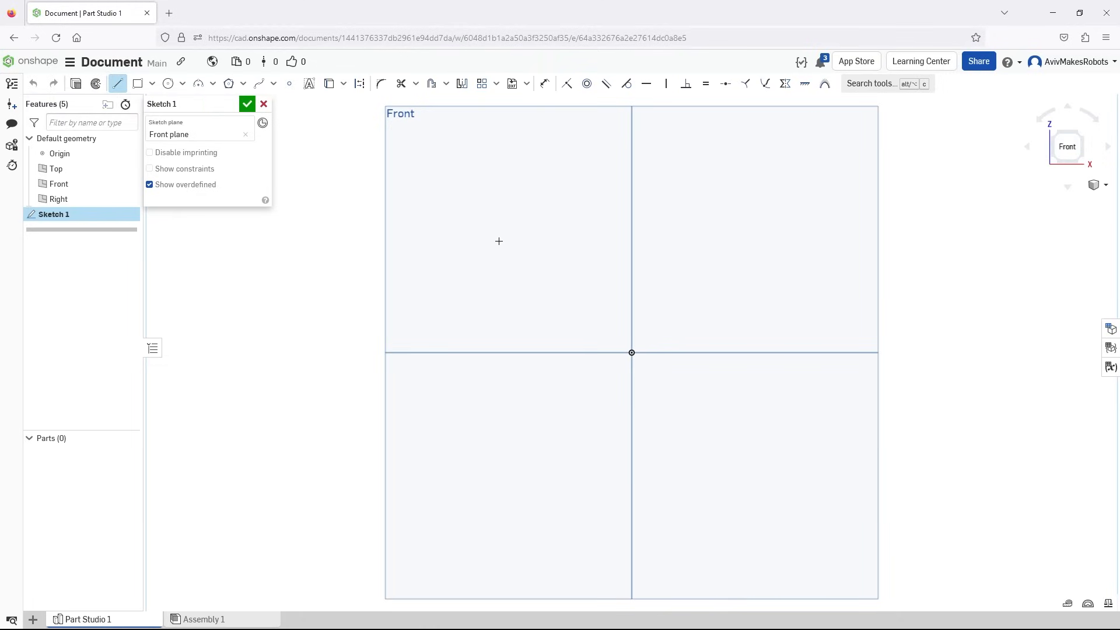
mouse_move(551, 249)
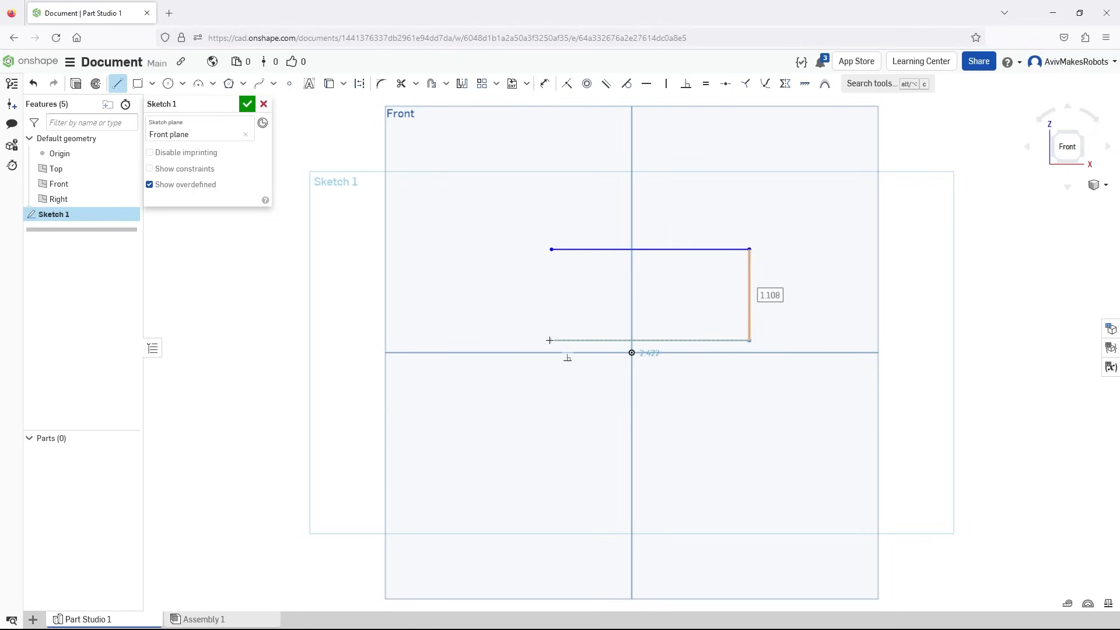
drag(550, 341, 548, 293)
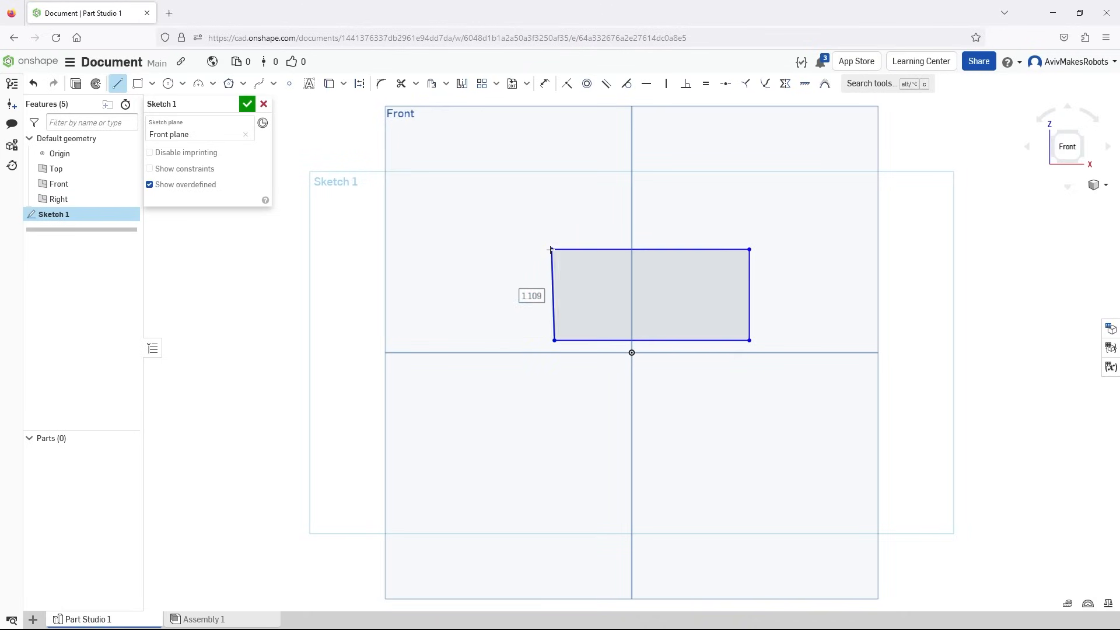
mouse_move(590, 271)
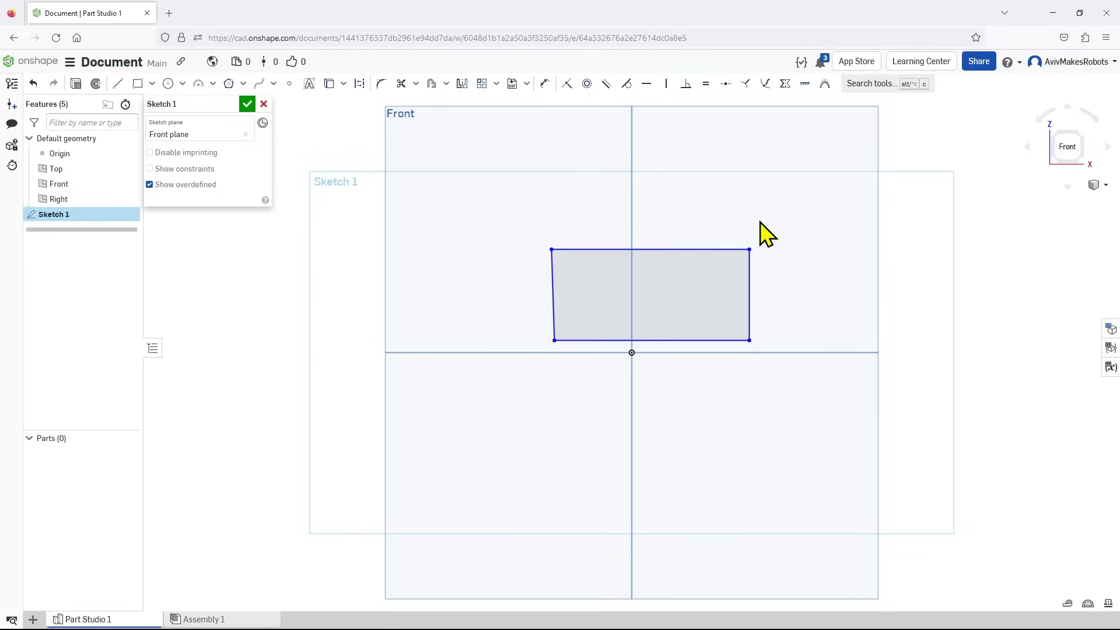
mouse_move(494, 245)
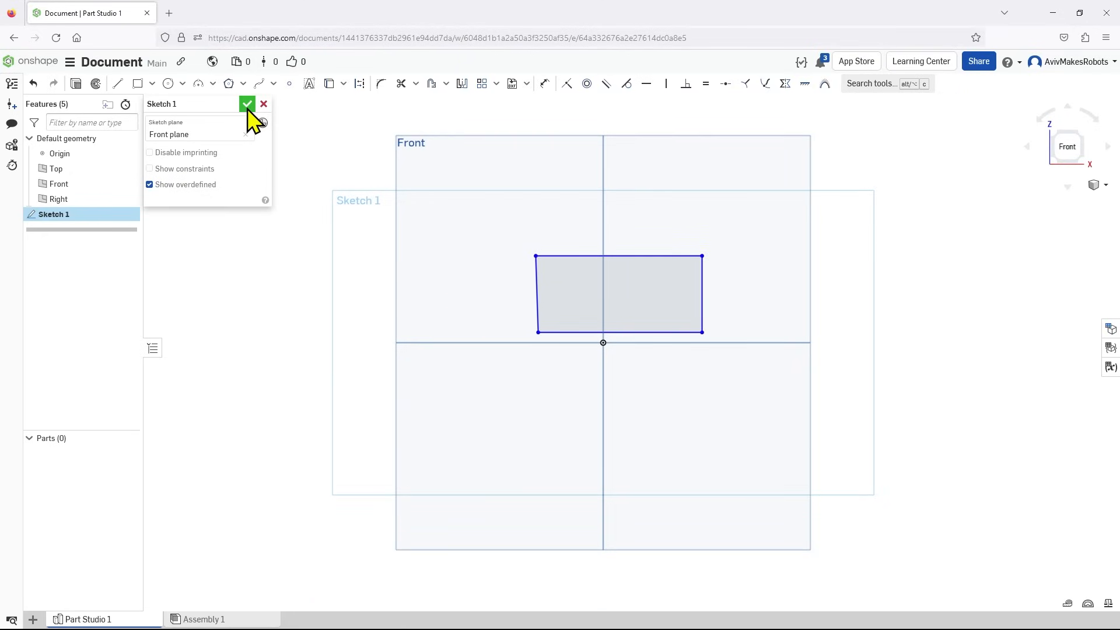
click(246, 104)
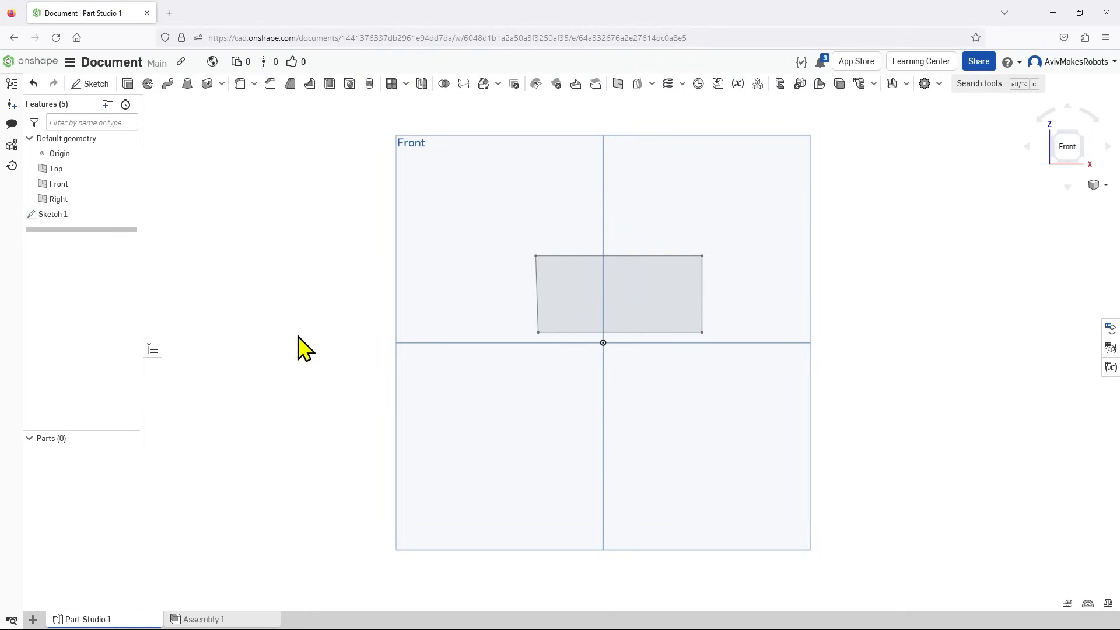
mouse_move(128, 84)
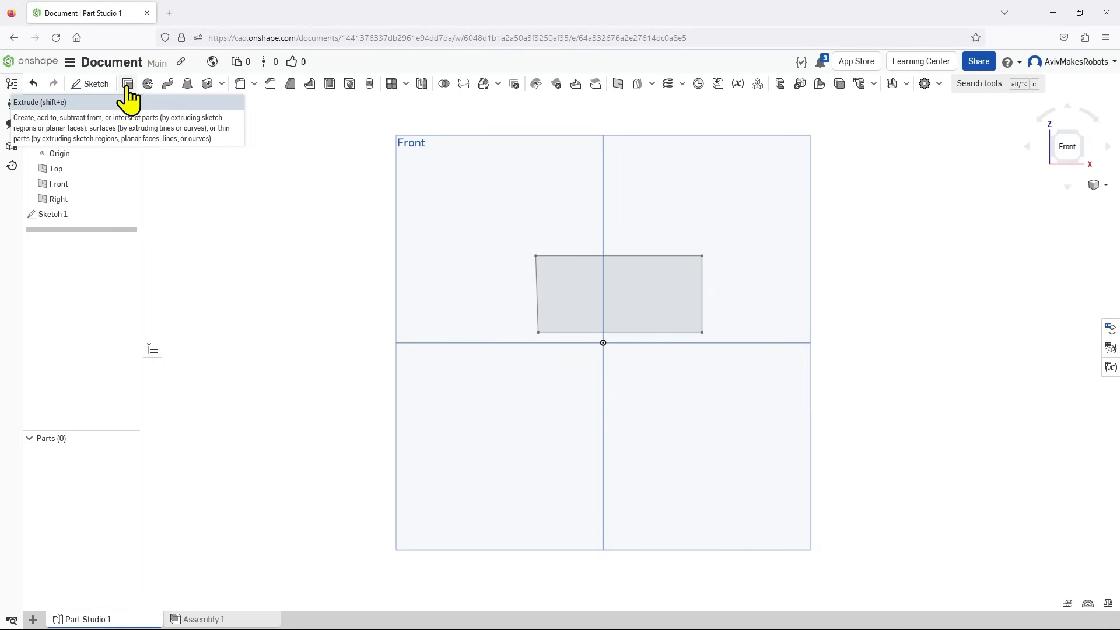
- Extrude the Sketch 1 region to a 5 mm depth, creating Part 1
click(128, 83)
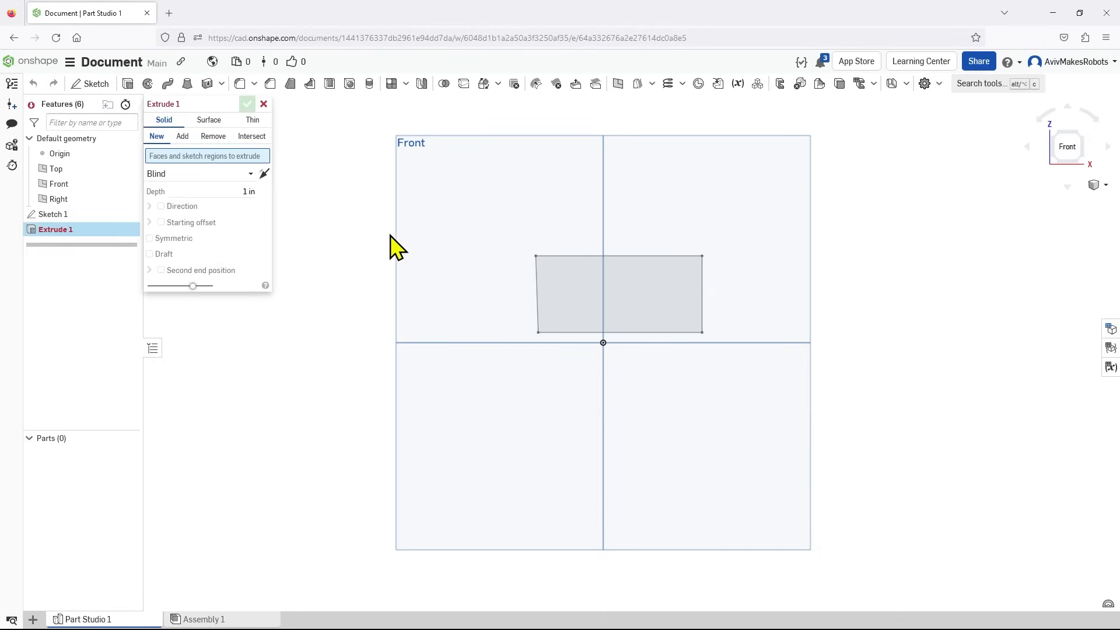
mouse_move(164, 172)
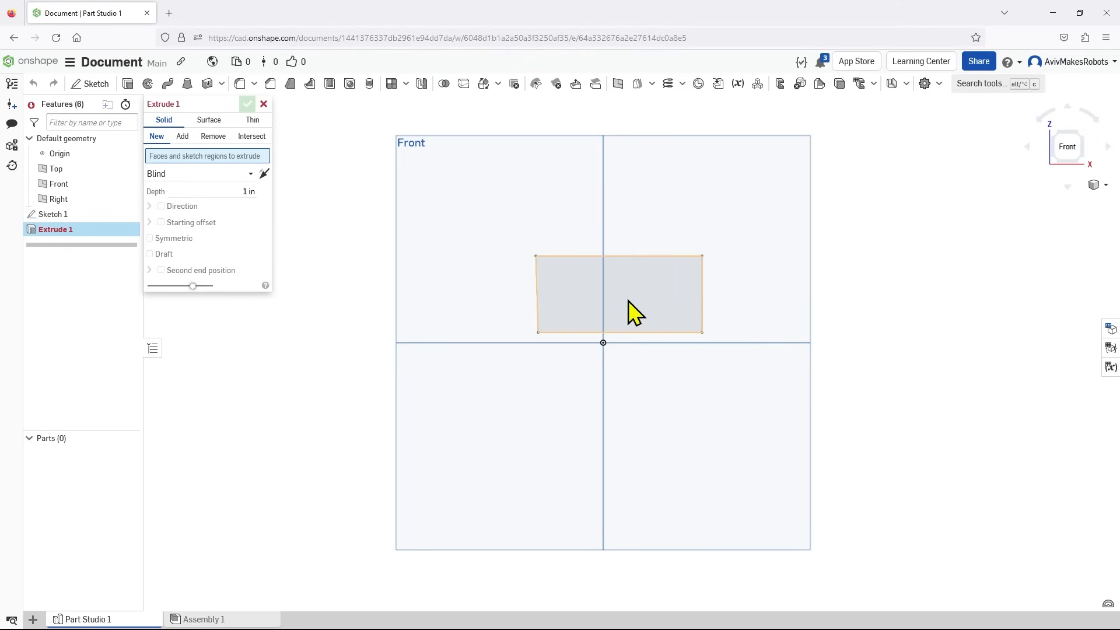
click(618, 293)
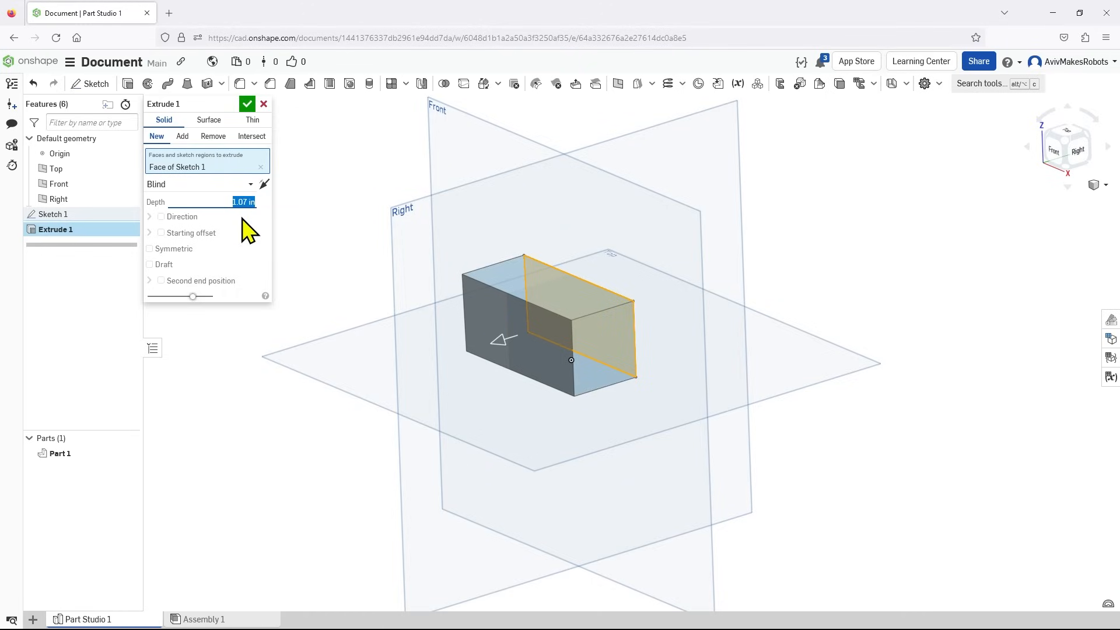
mouse_move(247, 253)
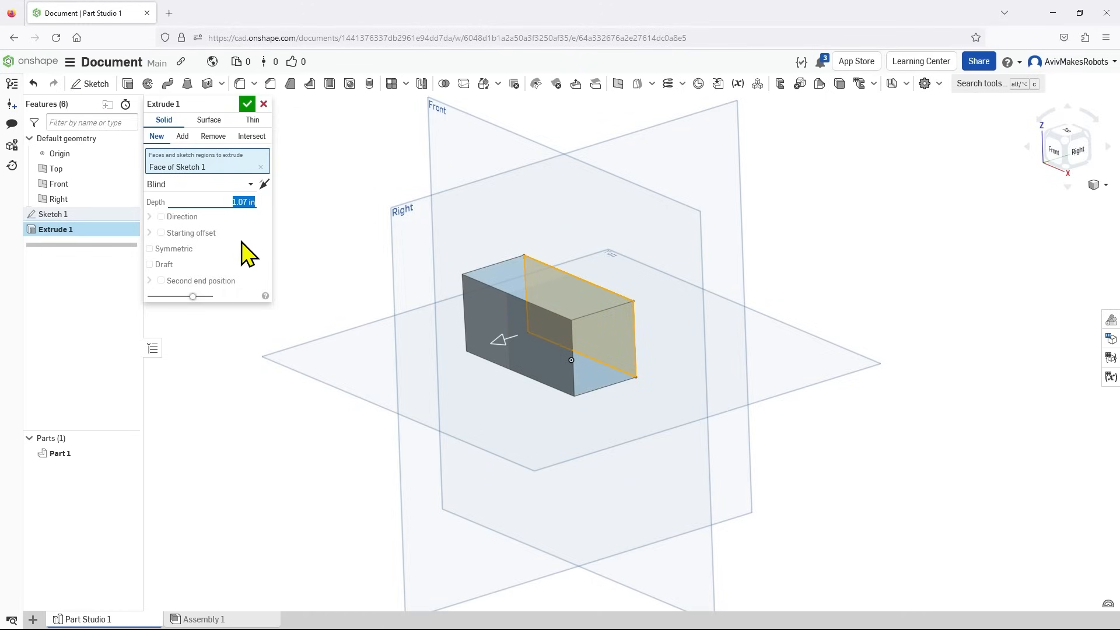
text(5in)
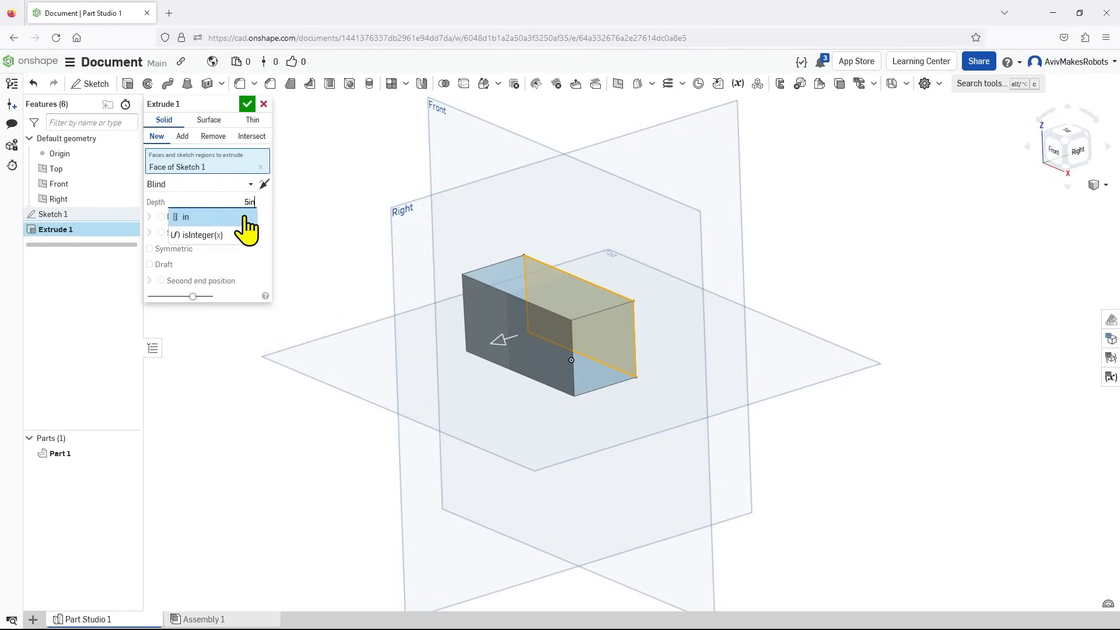
text(mm)
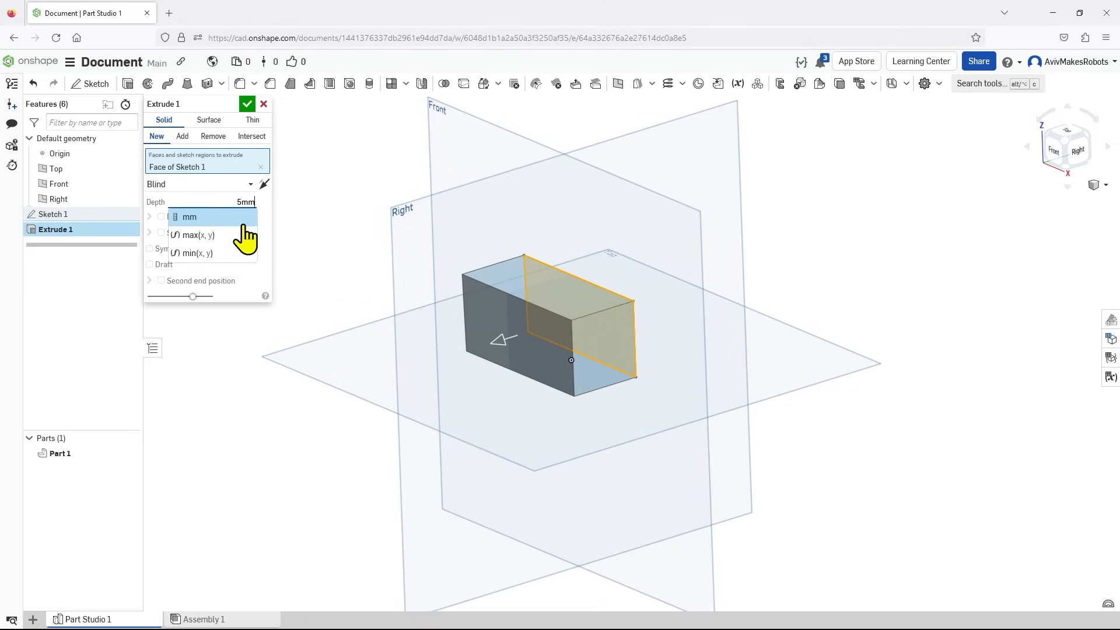
click(189, 217)
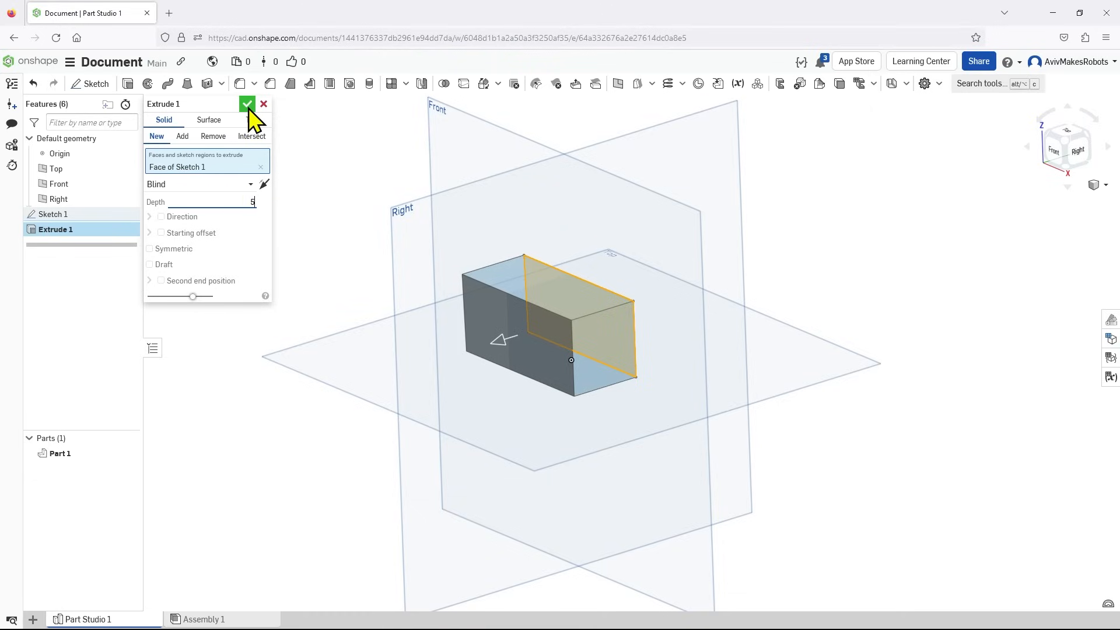
click(248, 104)
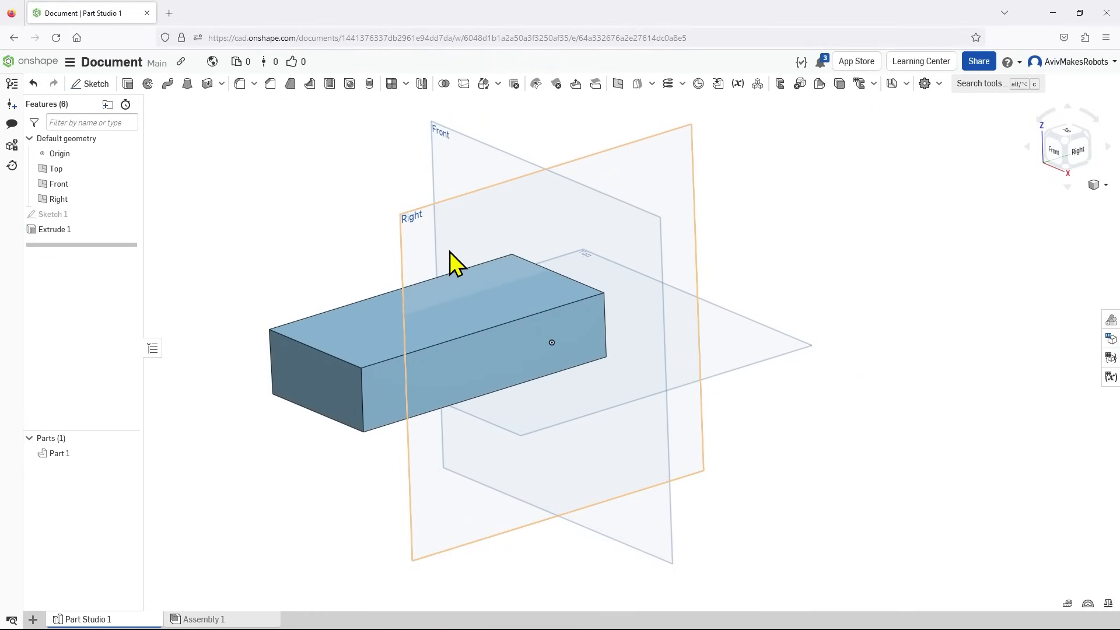
- Orbit around the block to inspect it, ending looking down on its top face
drag(457, 261, 264, 264)
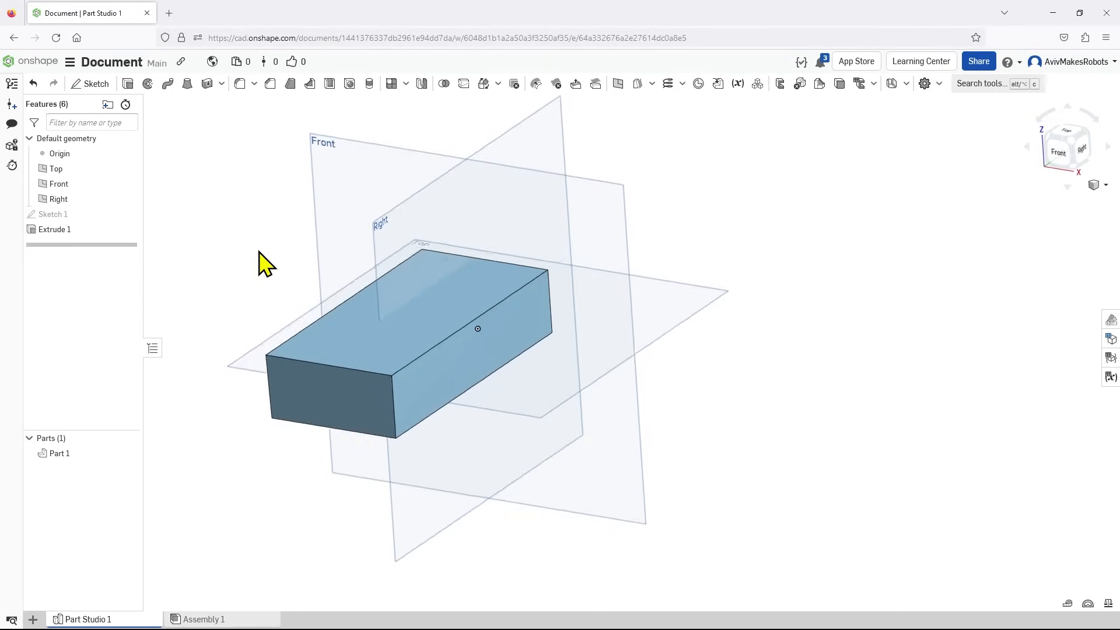
drag(478, 328, 515, 351)
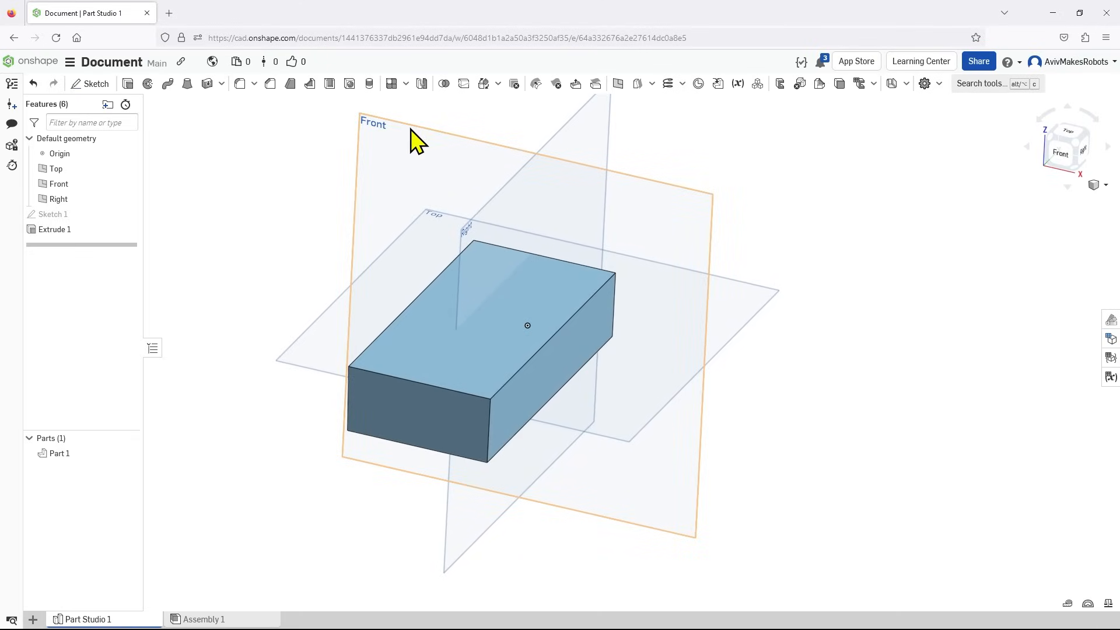
mouse_move(401, 136)
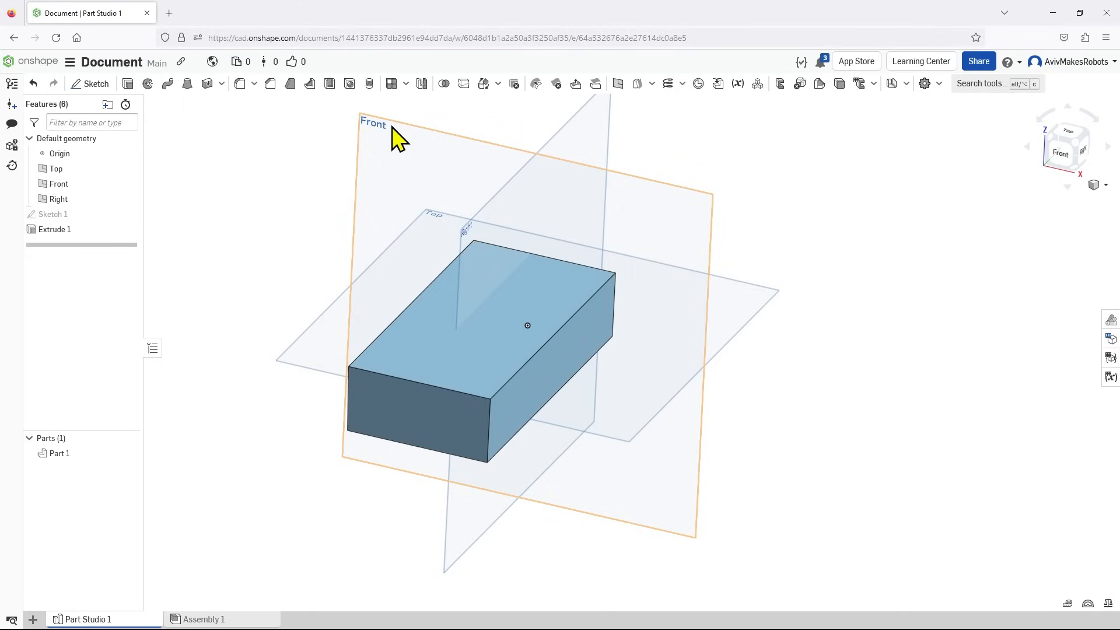
mouse_move(490, 340)
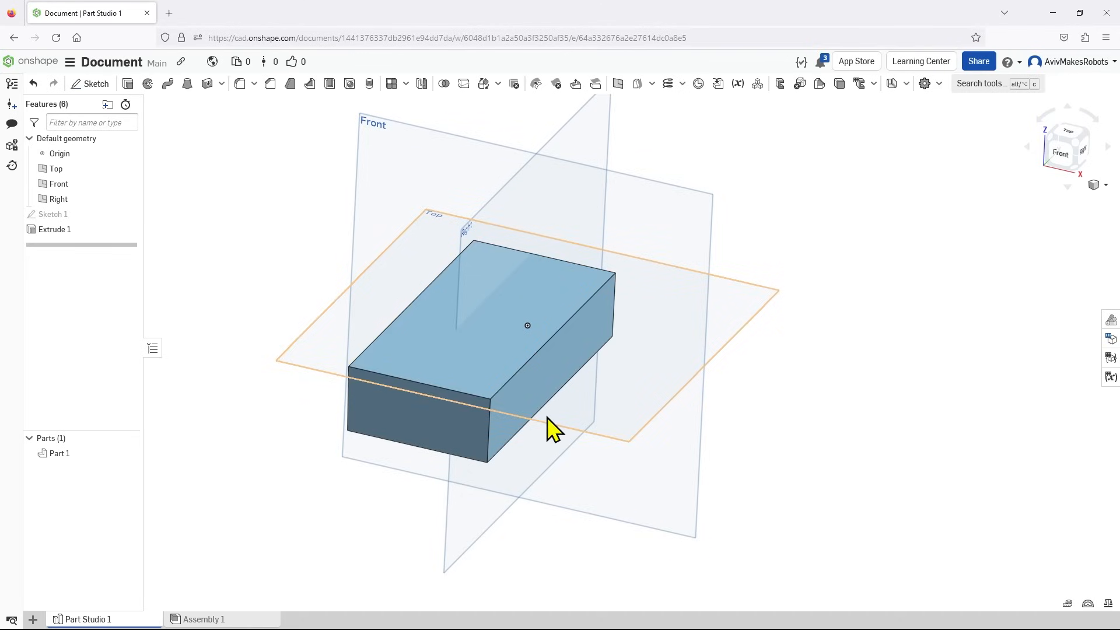
drag(554, 429, 536, 365)
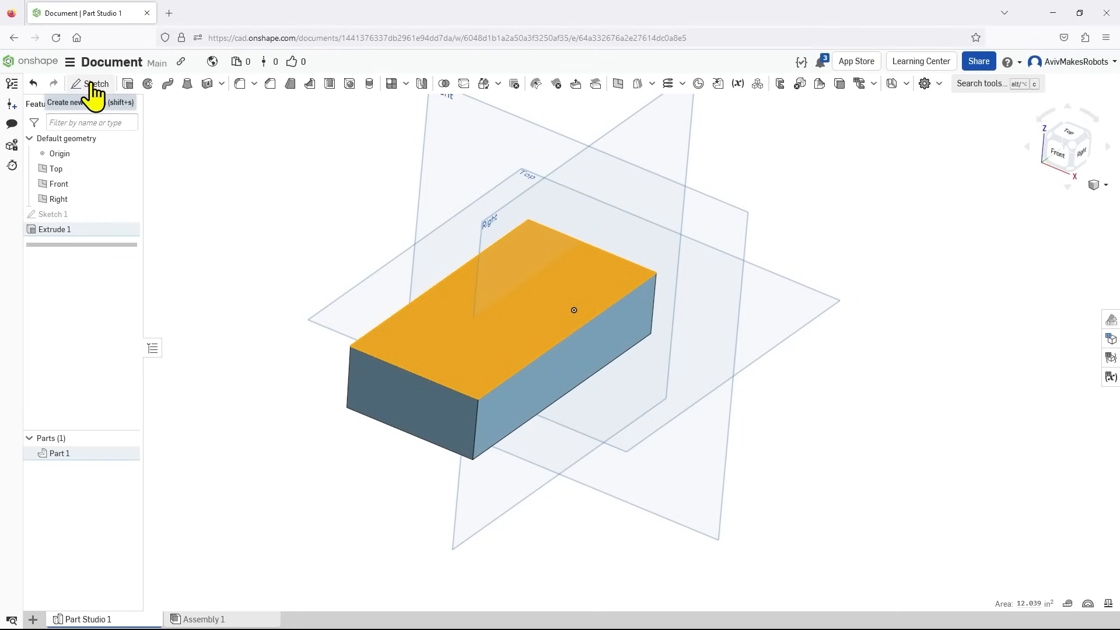
- Sketch a center-point circle on the left half of the block's top face
click(91, 84)
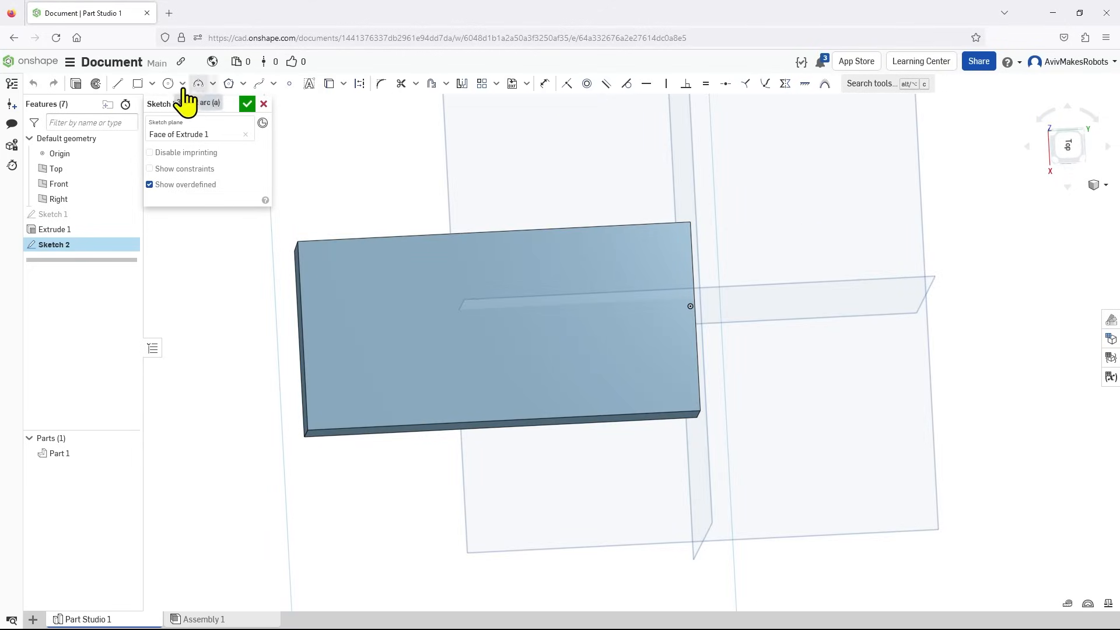
mouse_move(169, 83)
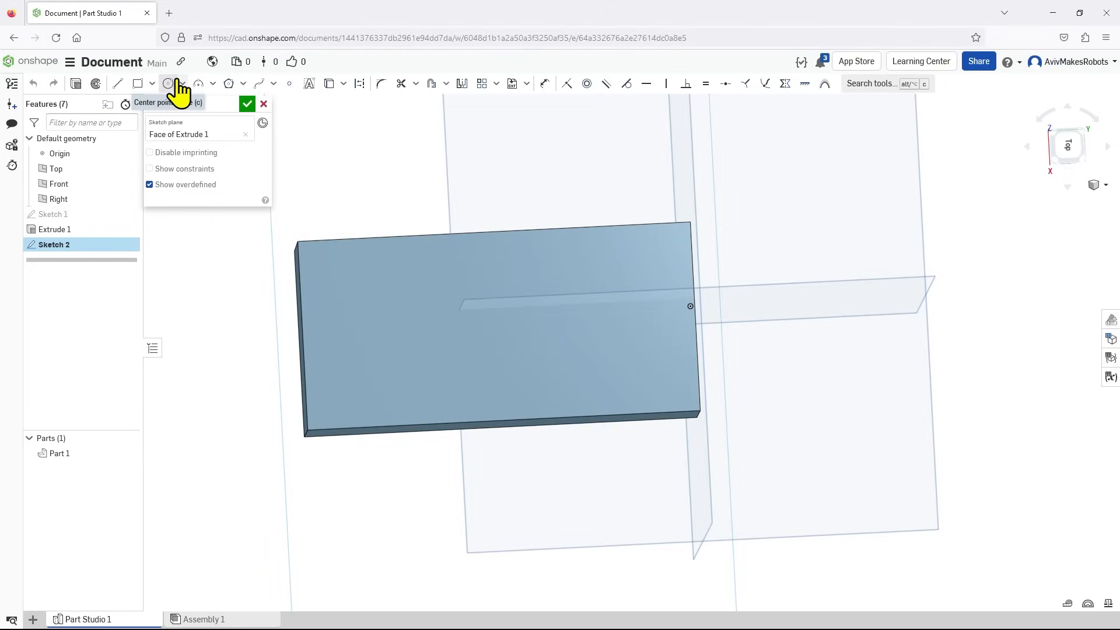
click(169, 84)
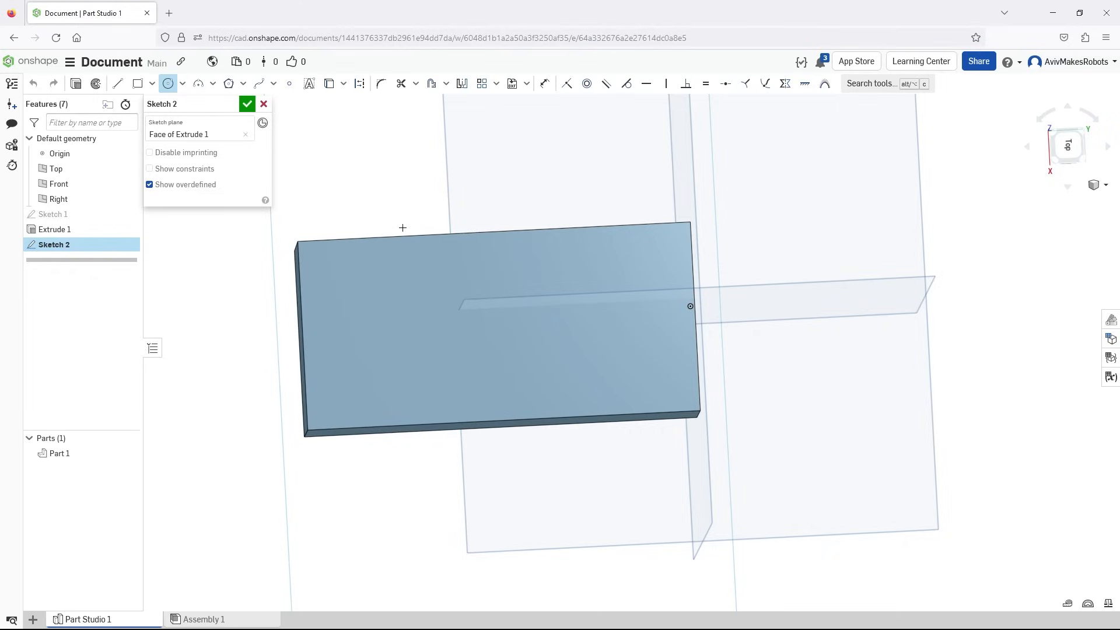
mouse_move(425, 330)
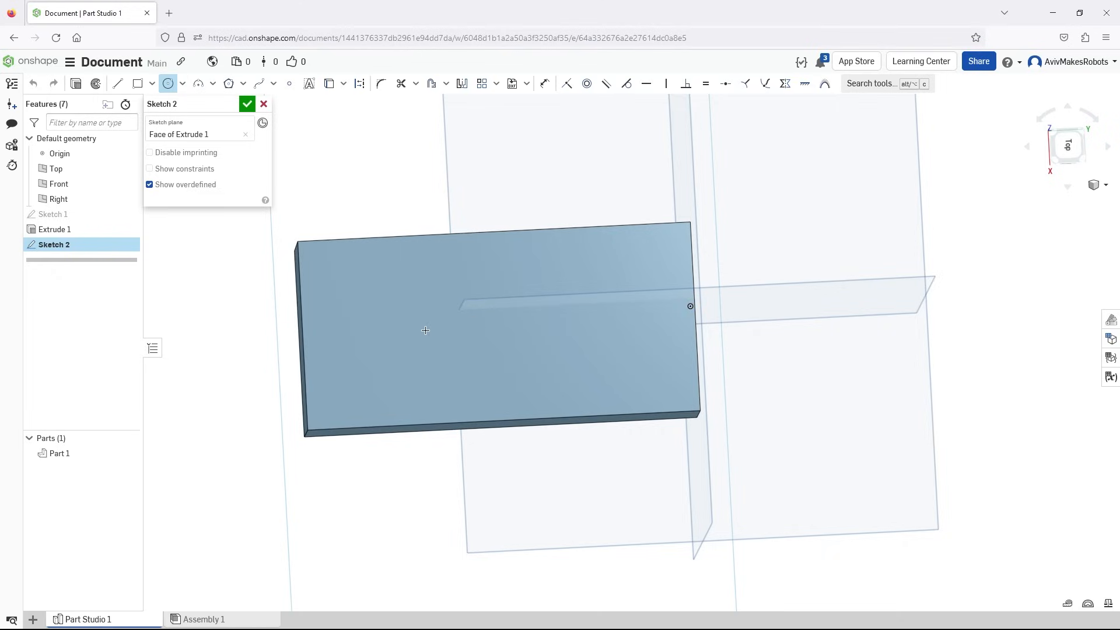
drag(427, 330, 459, 369)
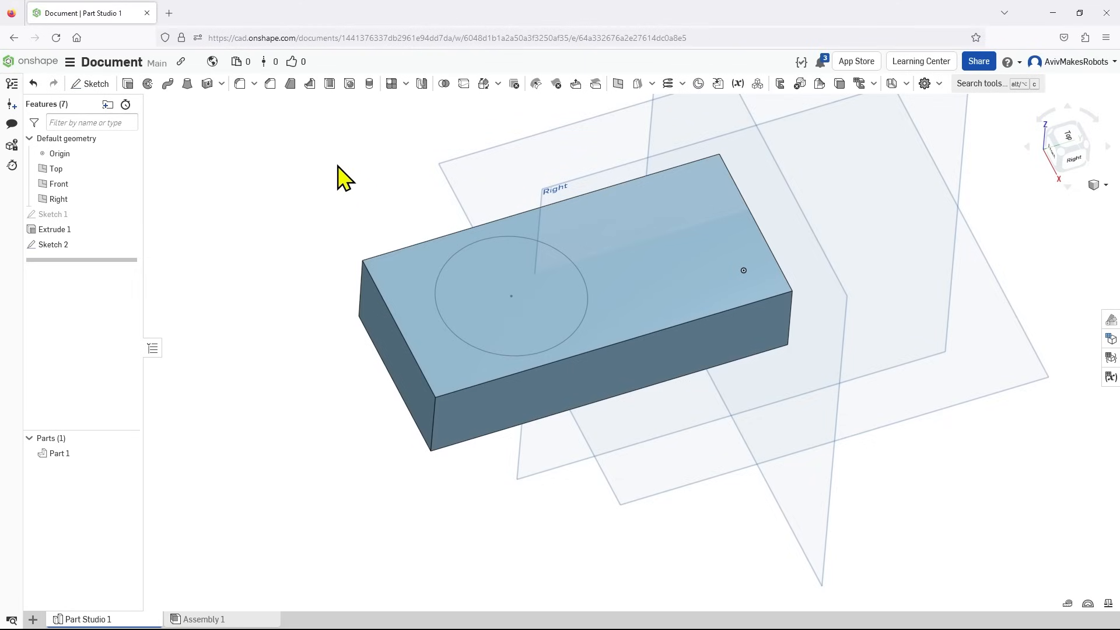
mouse_move(127, 83)
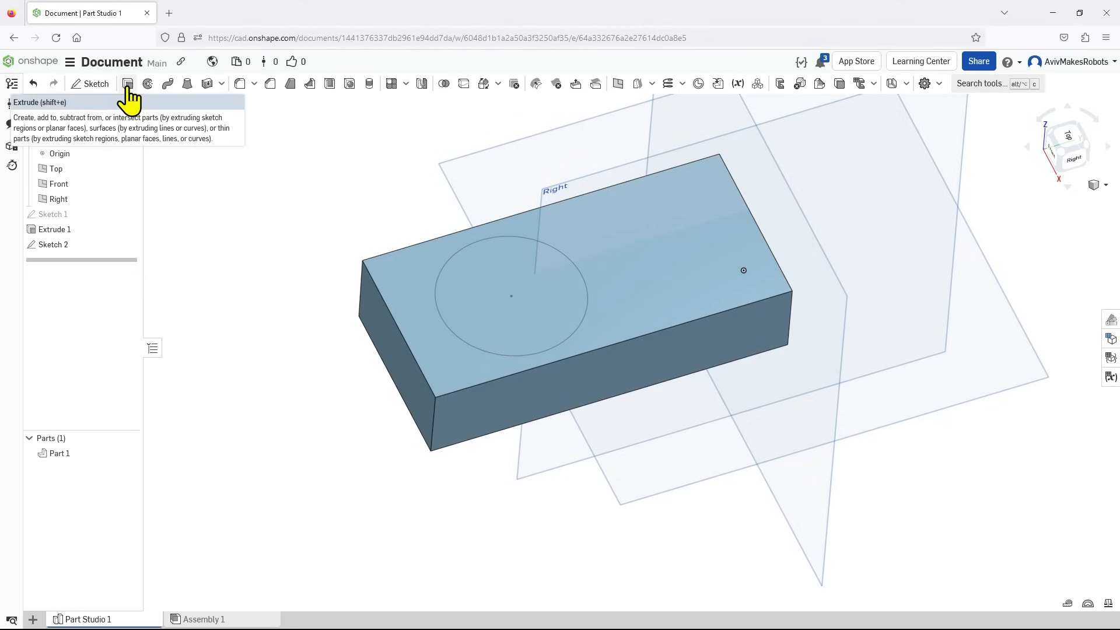
- Set up a Remove extrude of the circle, entering 0.82 and dragging past the block's bottom
click(128, 83)
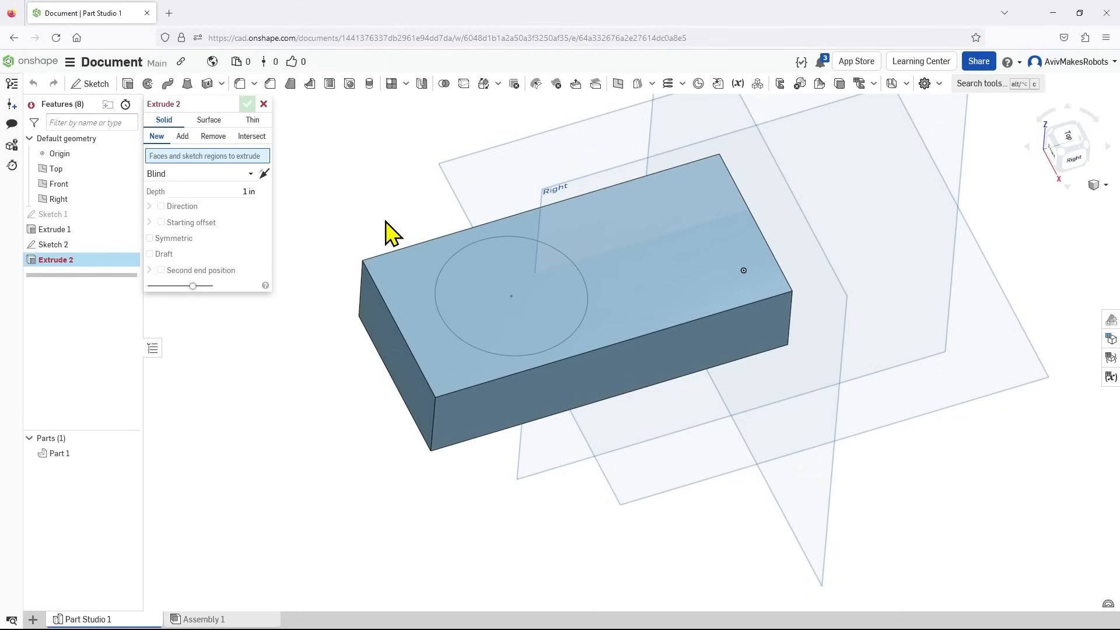
click(510, 296)
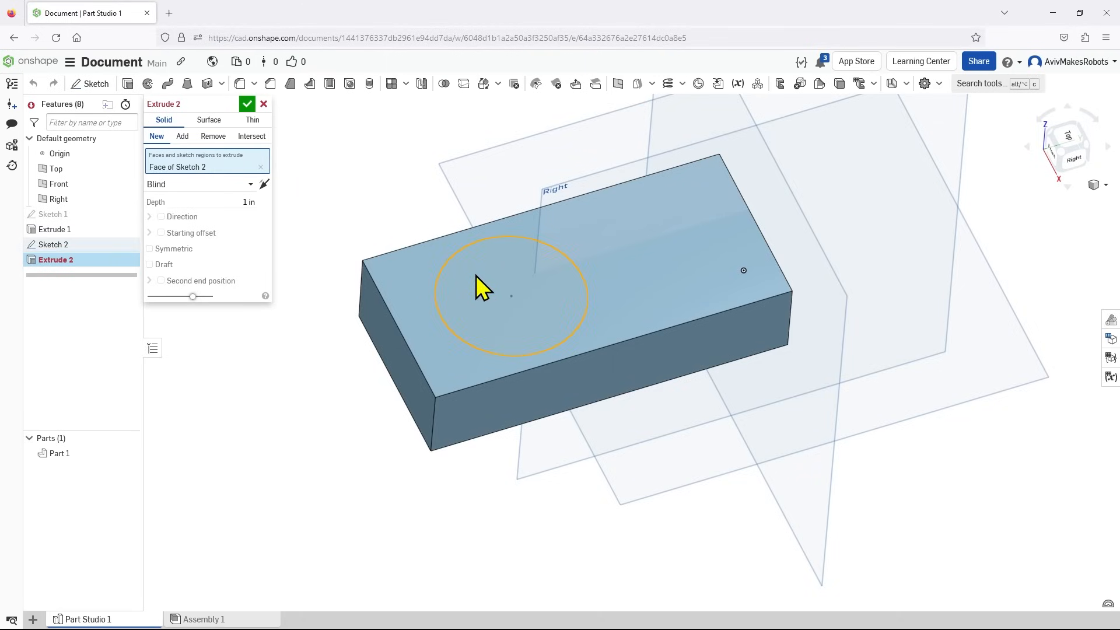
click(181, 137)
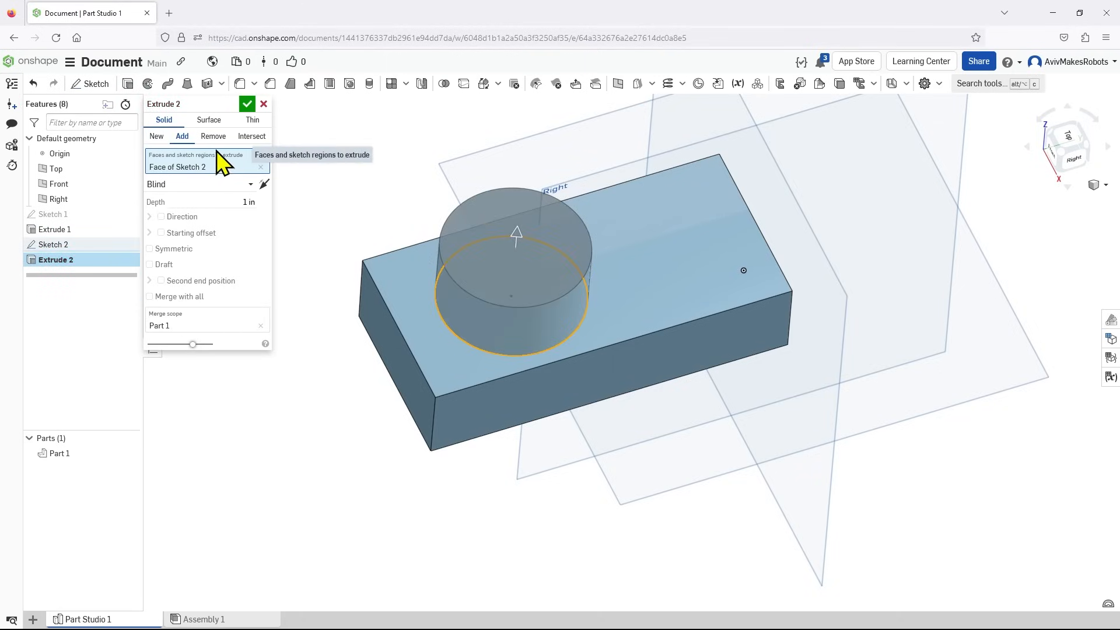
click(213, 137)
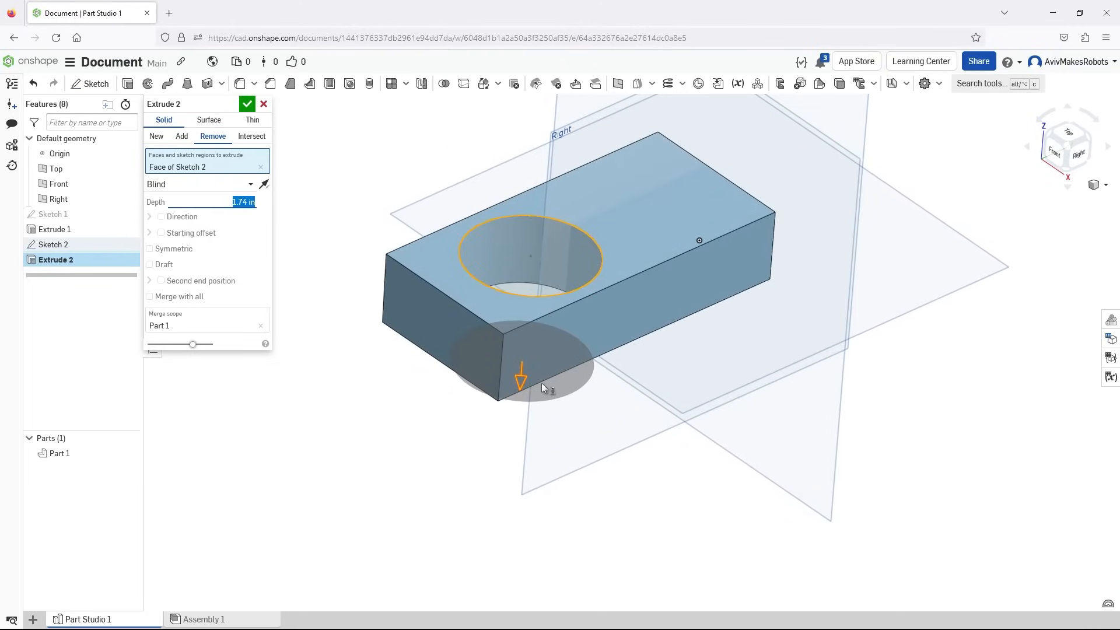
text(0.82)
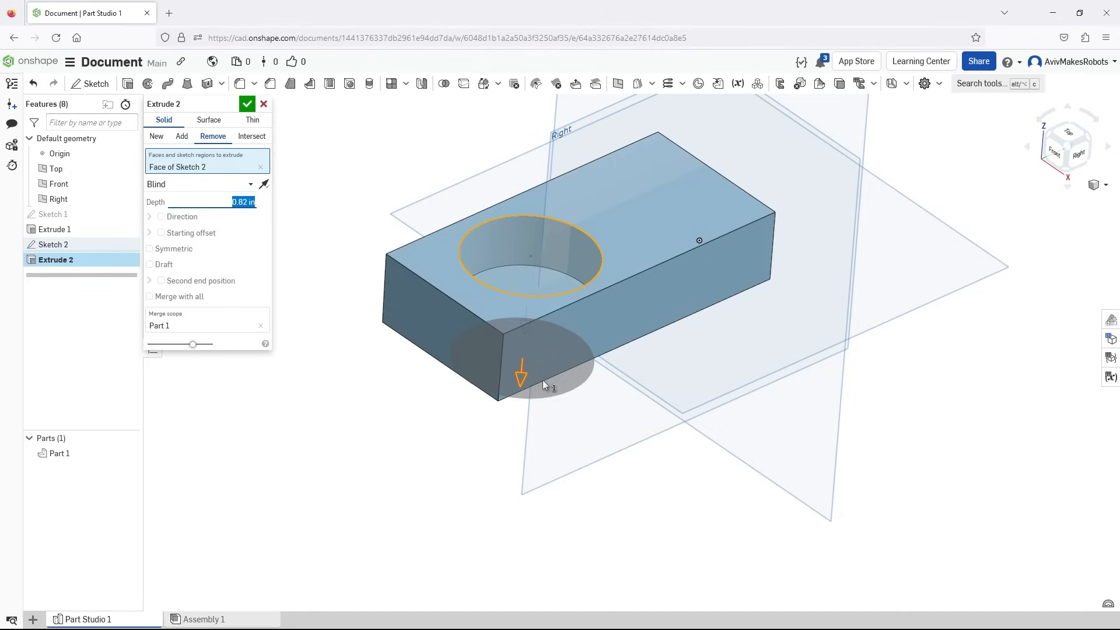
drag(520, 371, 513, 468)
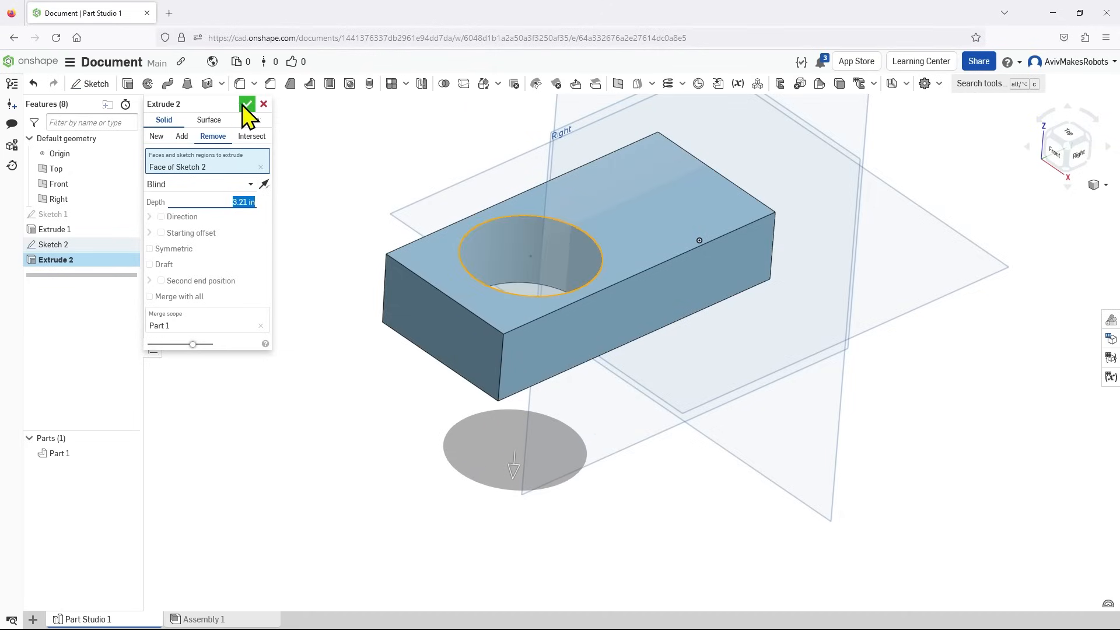
- Accept Extrude 2 to cut the circular hole through the block
click(247, 103)
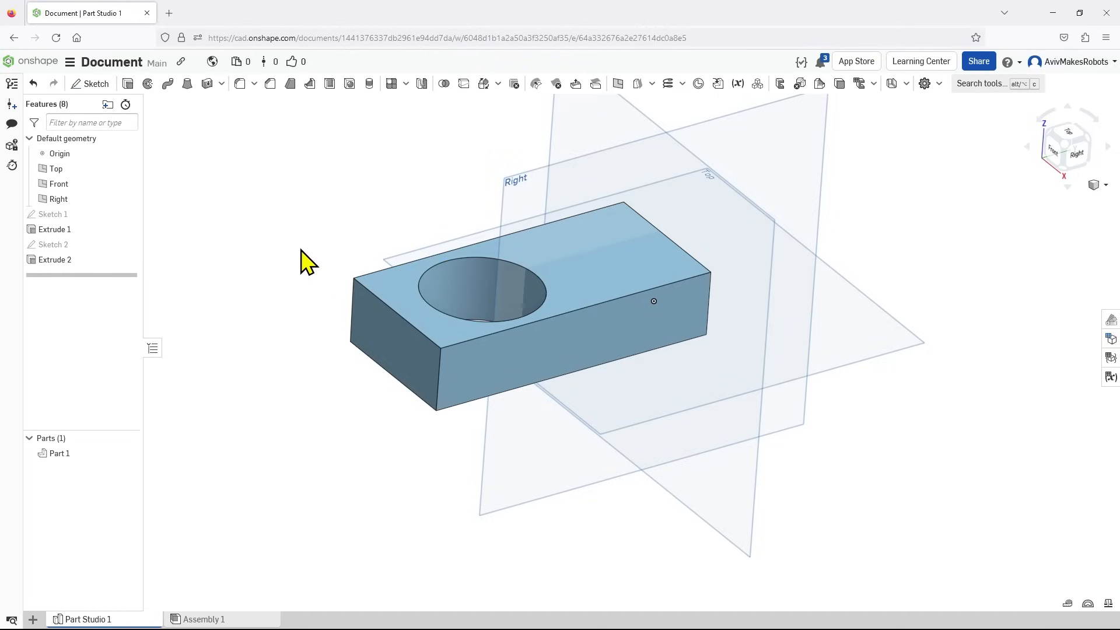
mouse_move(54, 214)
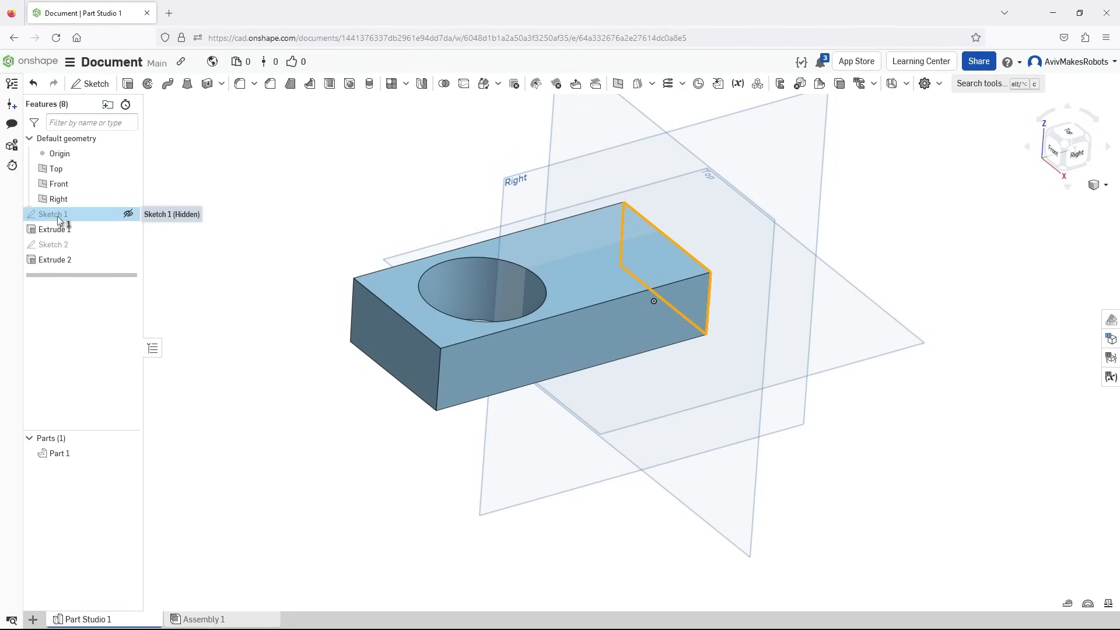
- Edit Sketch 1 face-on and dimension the profile's top edge width to 3
right_click(51, 214)
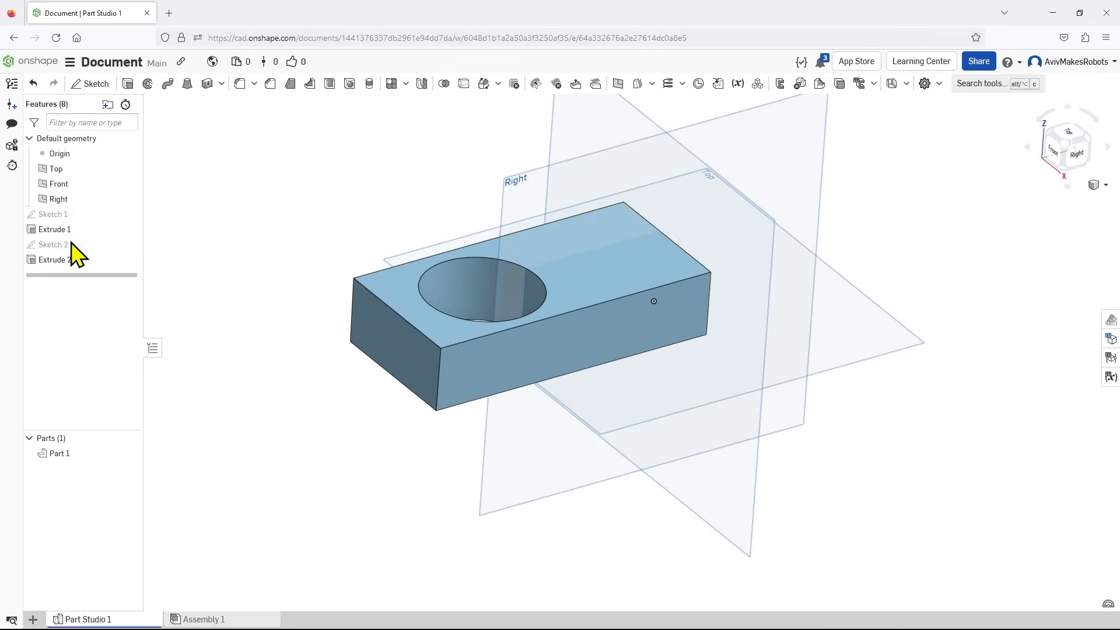
double_click(54, 214)
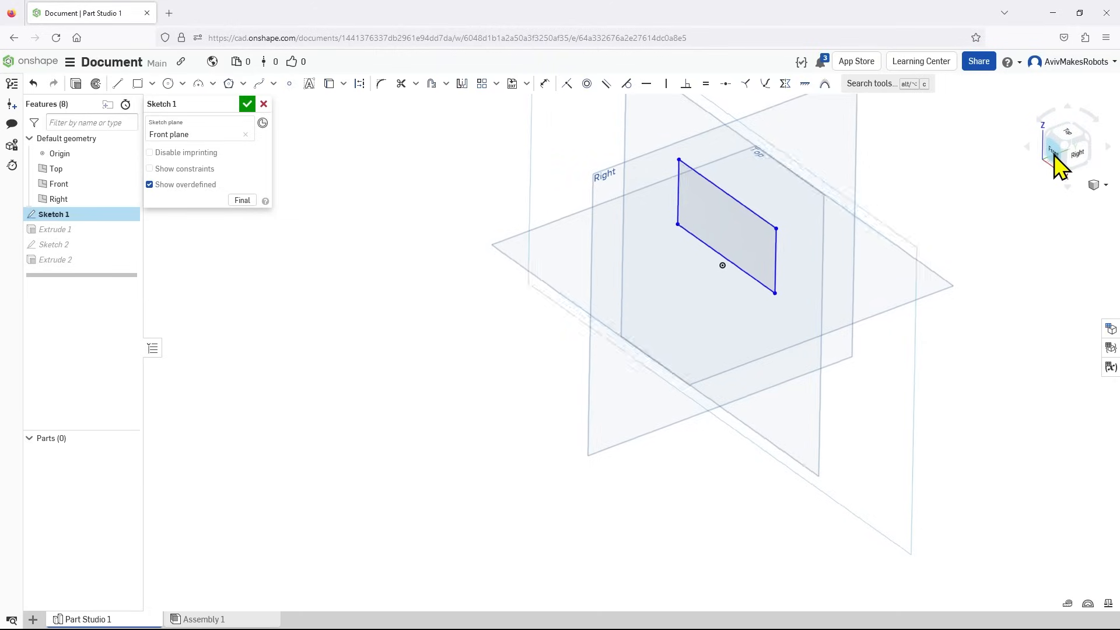
click(1067, 147)
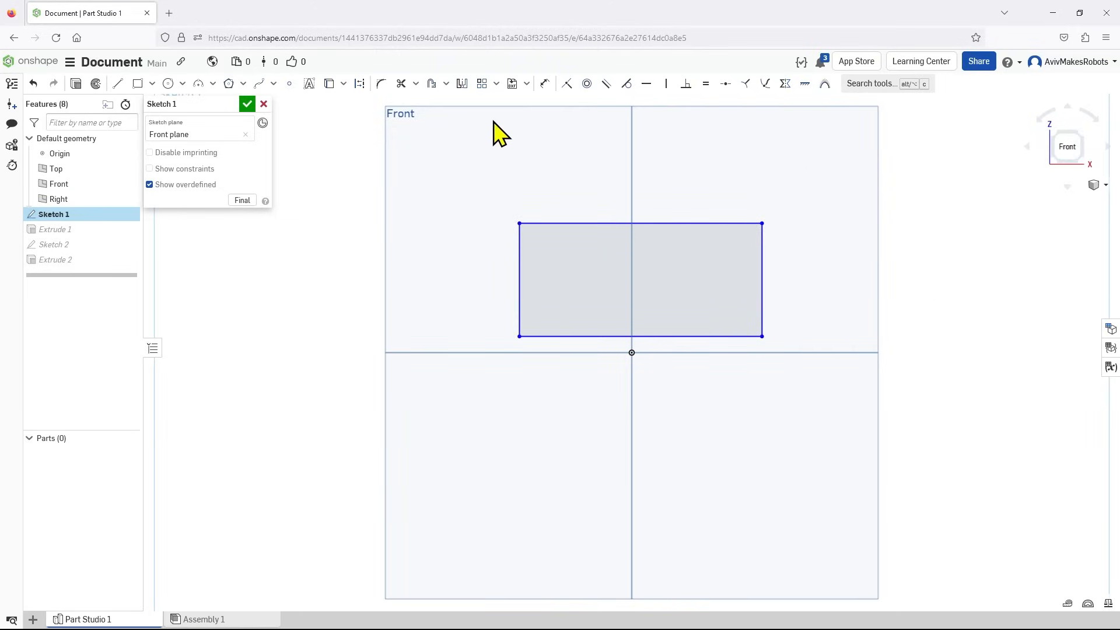
mouse_move(537, 161)
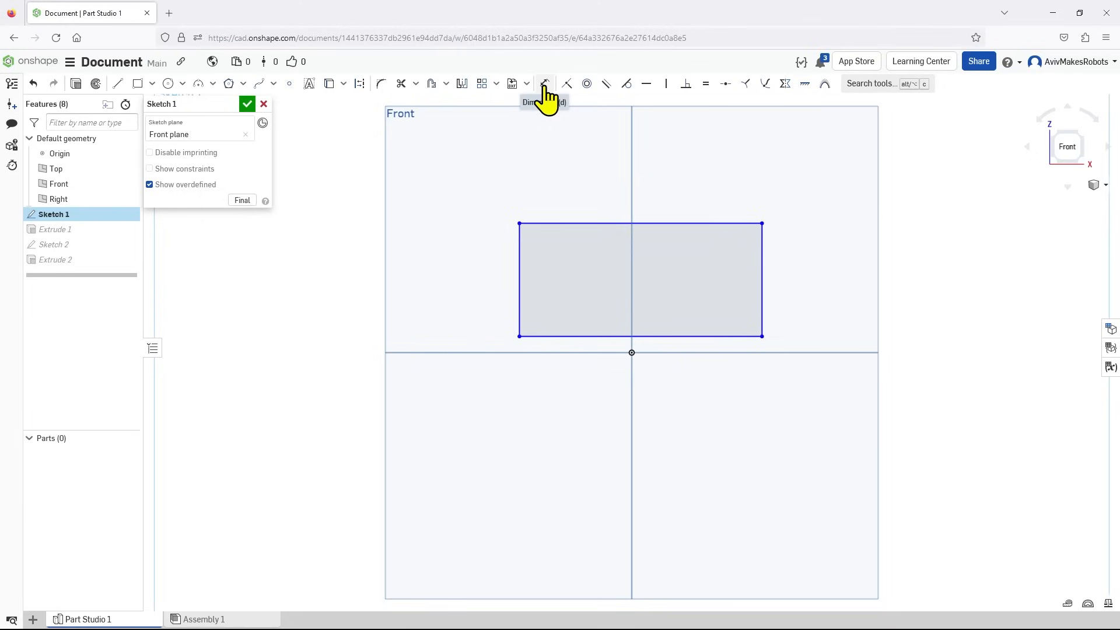
click(544, 84)
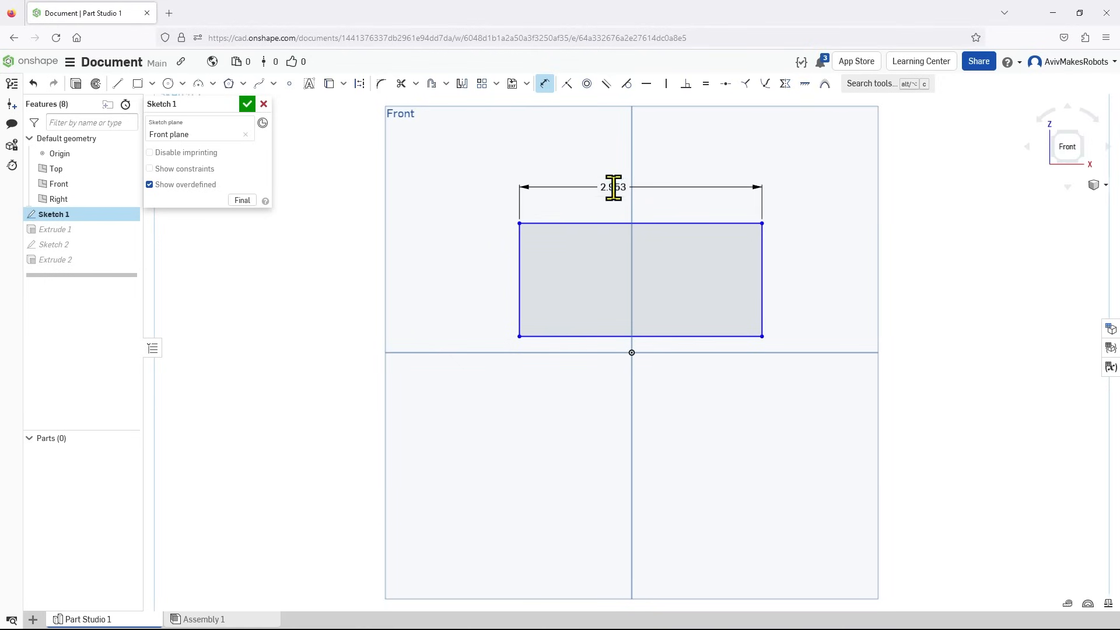
double_click(613, 187)
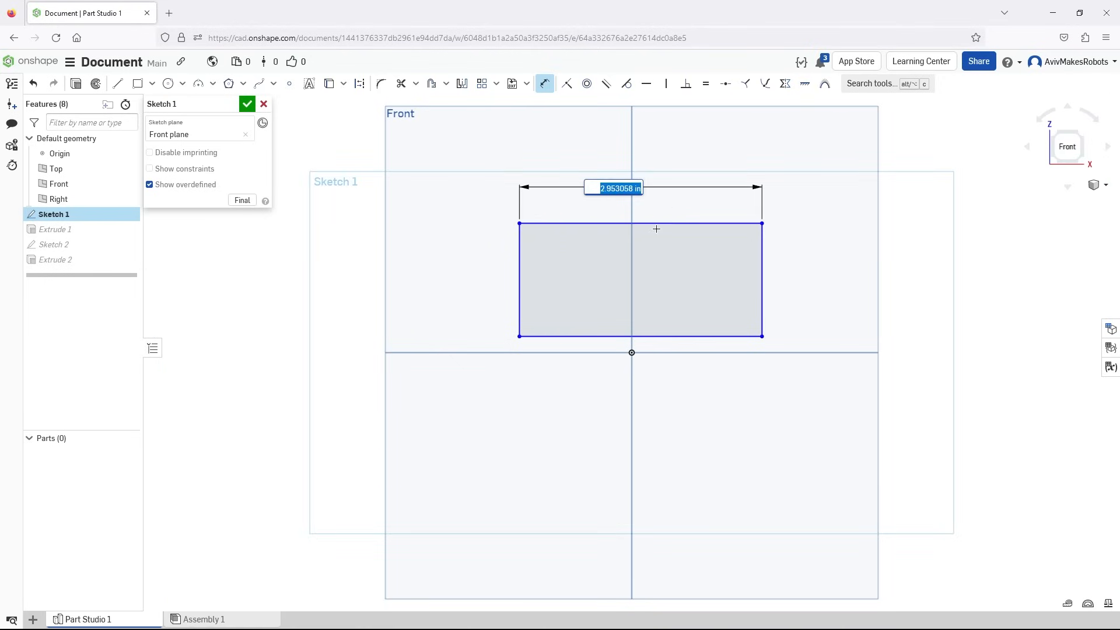
mouse_move(656, 216)
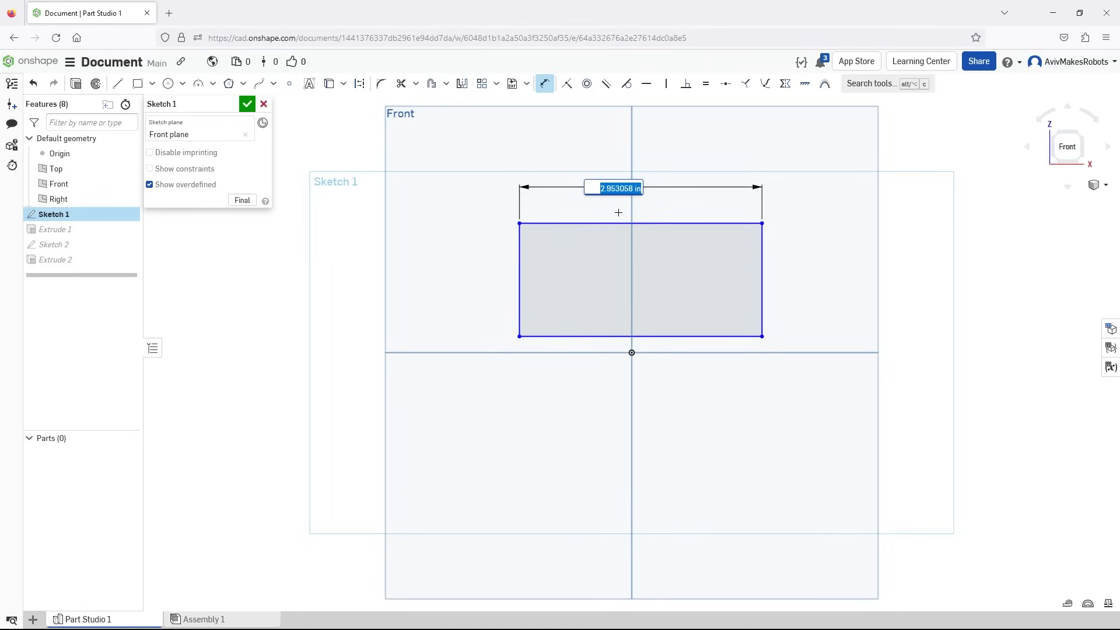
text(3)
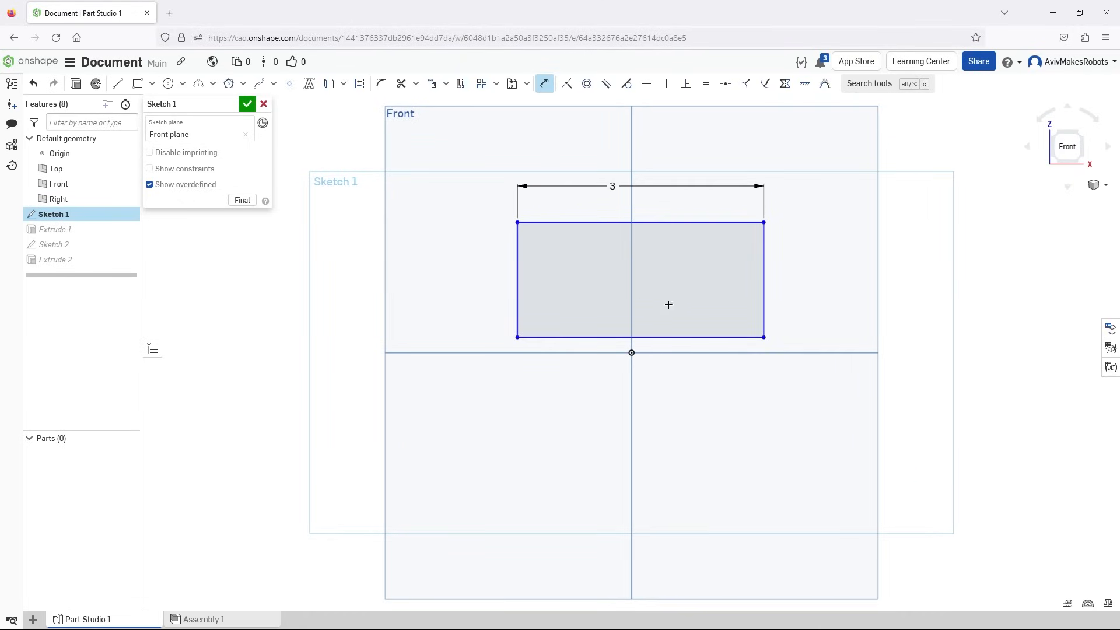
mouse_move(561, 308)
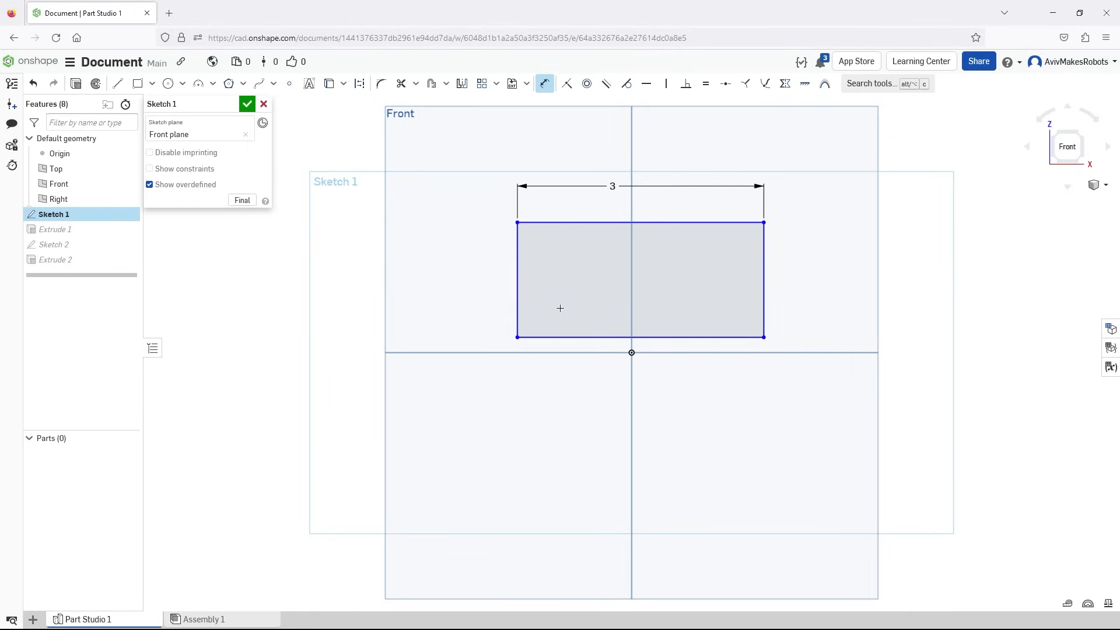
mouse_move(518, 338)
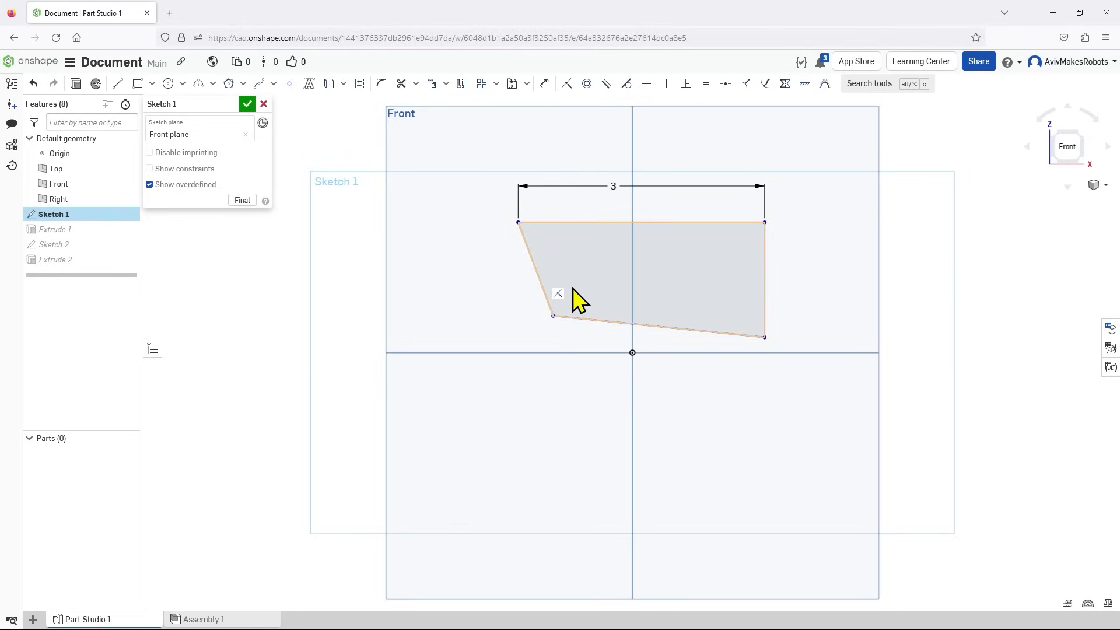
- Move the rectangle's lower-left vertex inward and up, then close Sketch 1
click(555, 315)
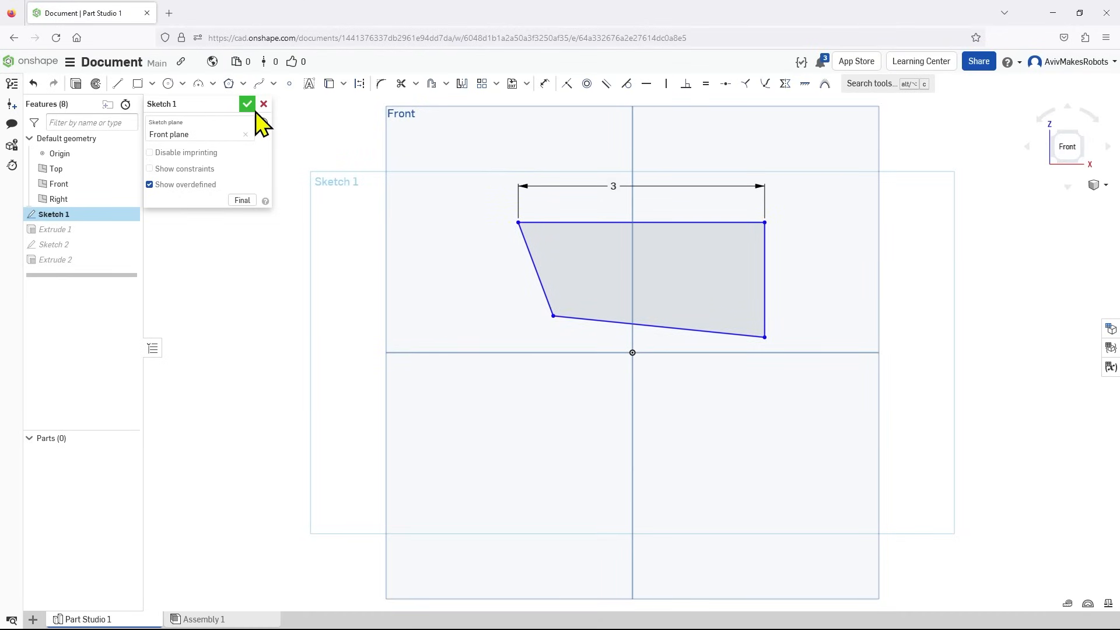
click(248, 104)
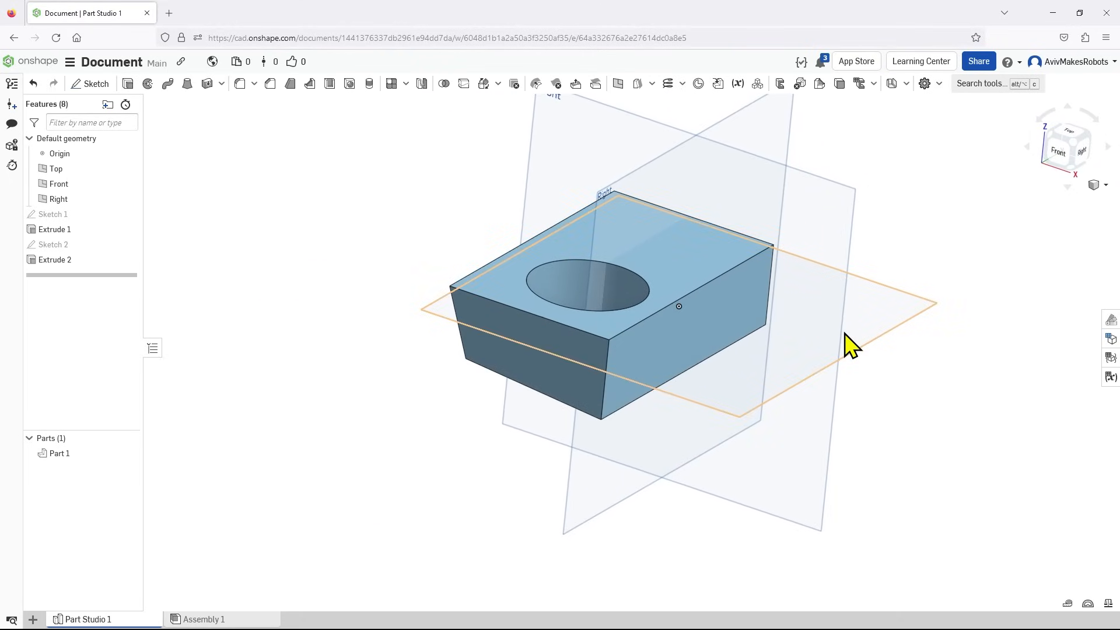
mouse_move(435, 189)
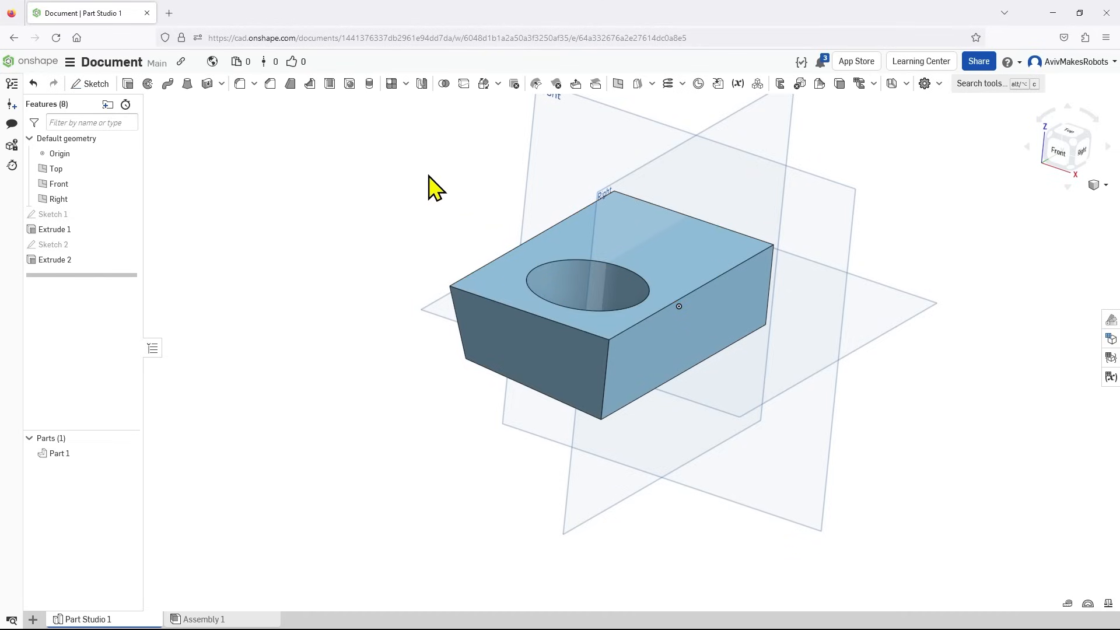
mouse_move(339, 136)
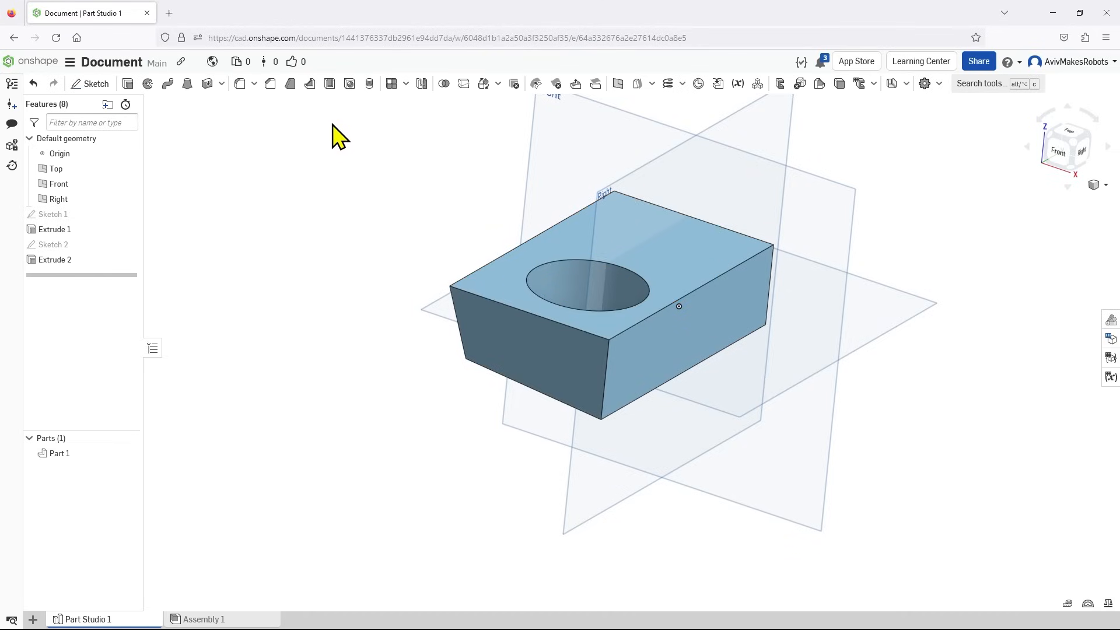
mouse_move(240, 83)
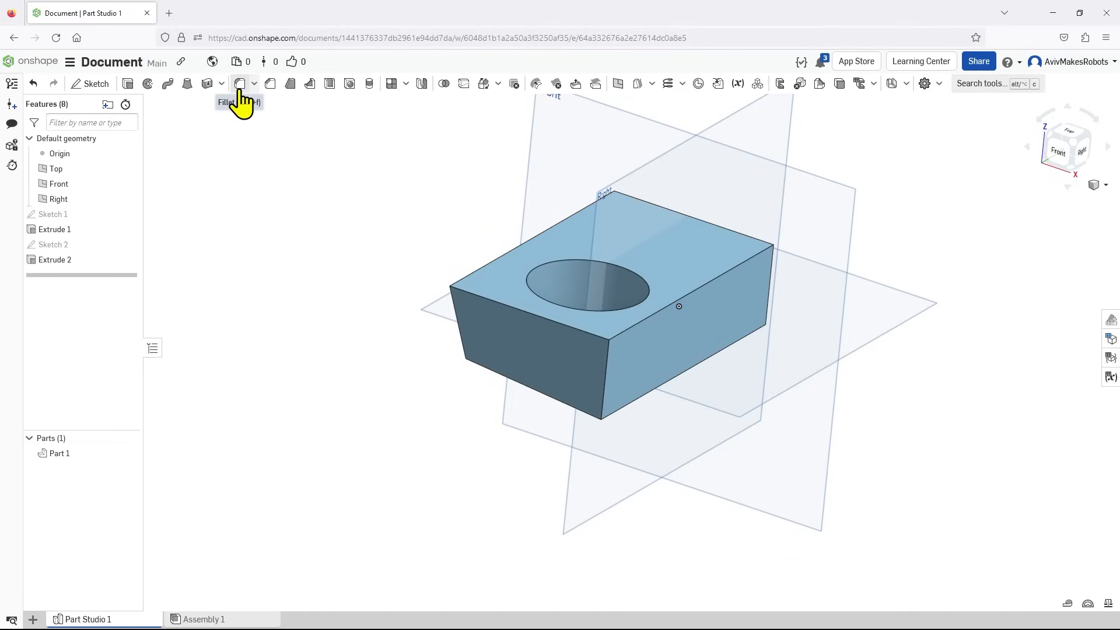
- Fillet the block's front top edge with a 0.5 in radius
click(239, 83)
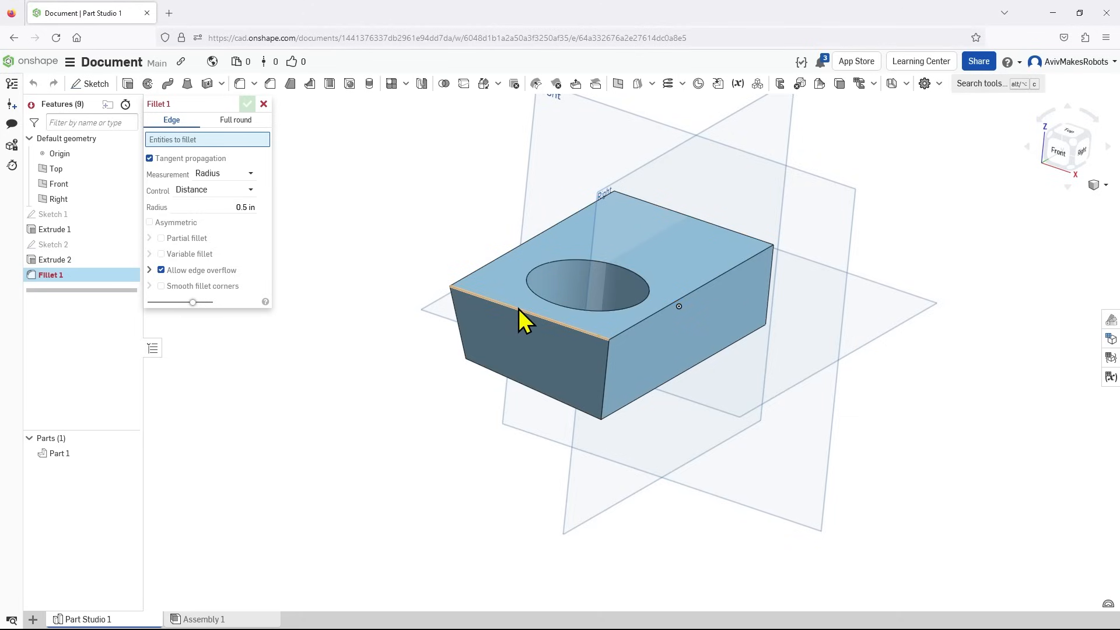
click(526, 325)
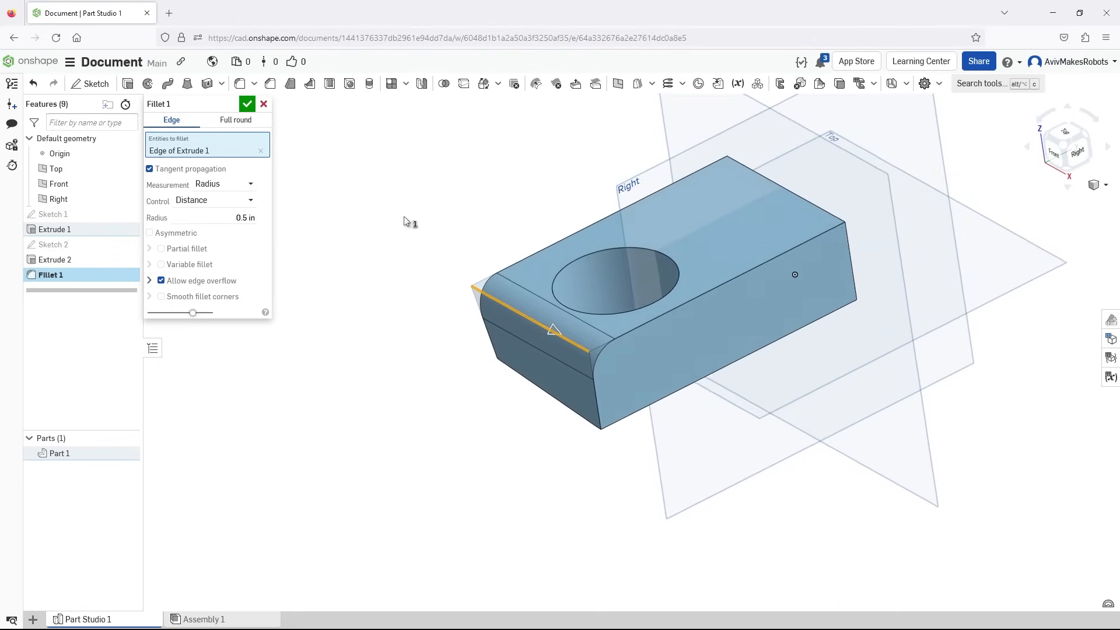
click(247, 104)
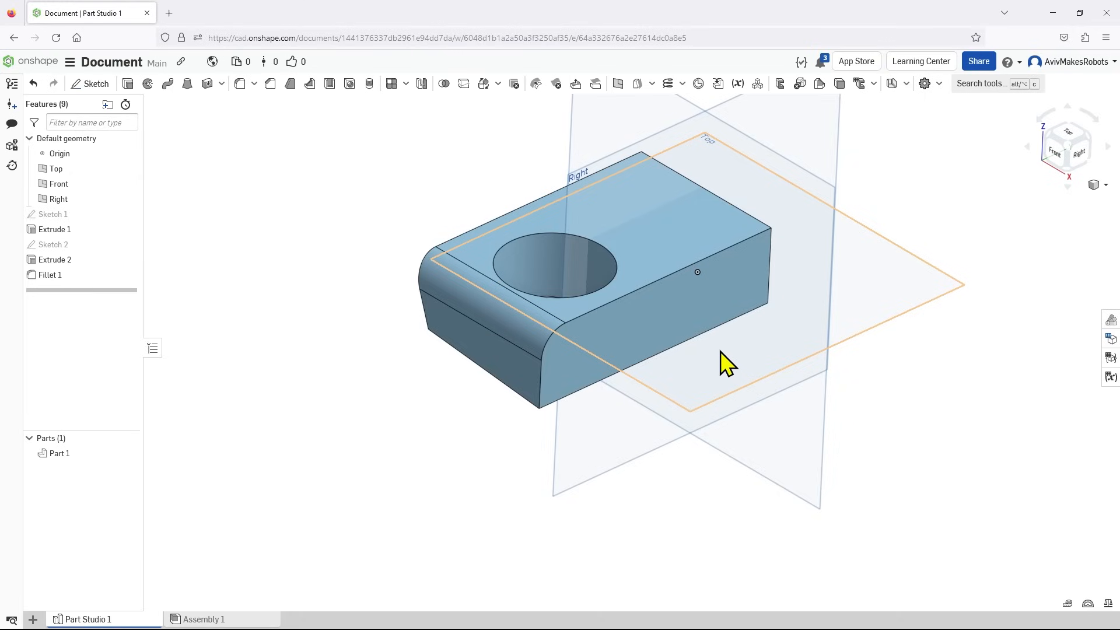
mouse_move(682, 372)
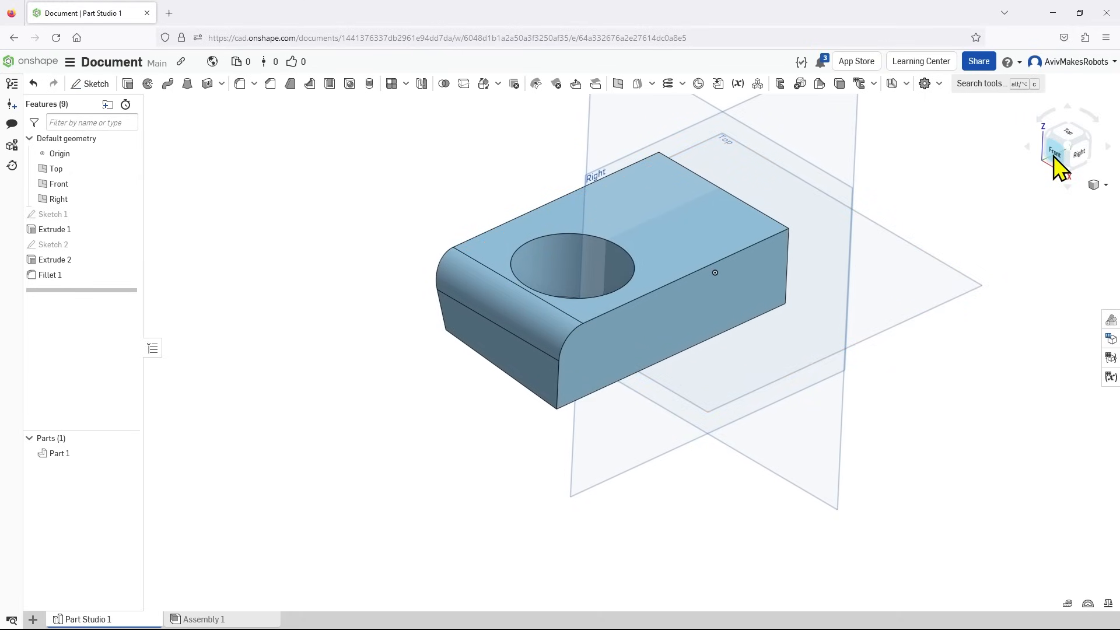
click(1066, 147)
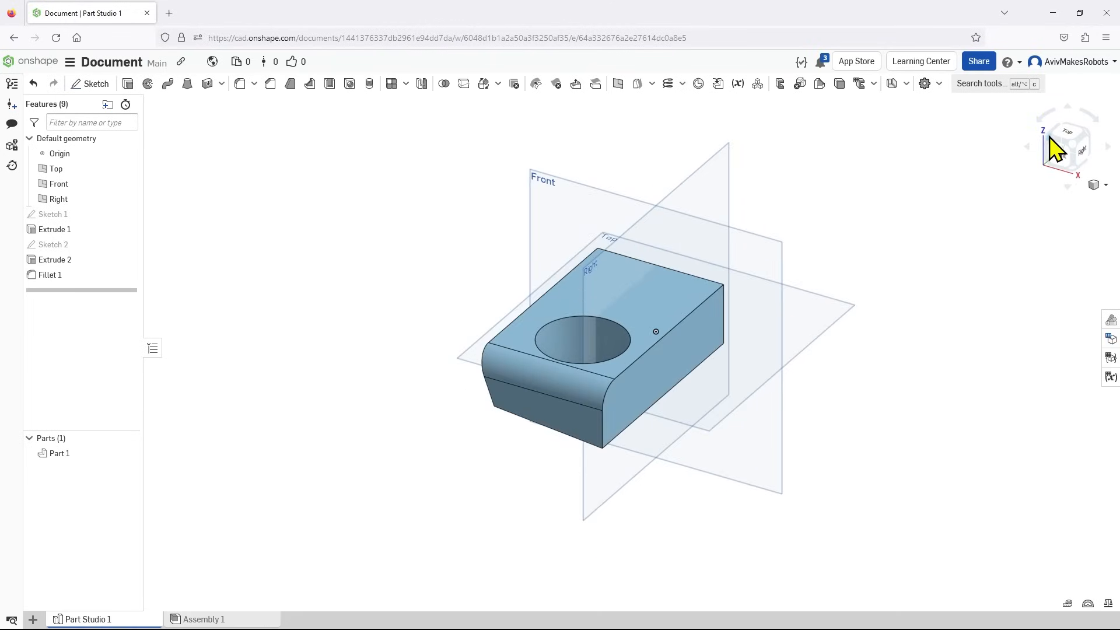
mouse_move(736, 389)
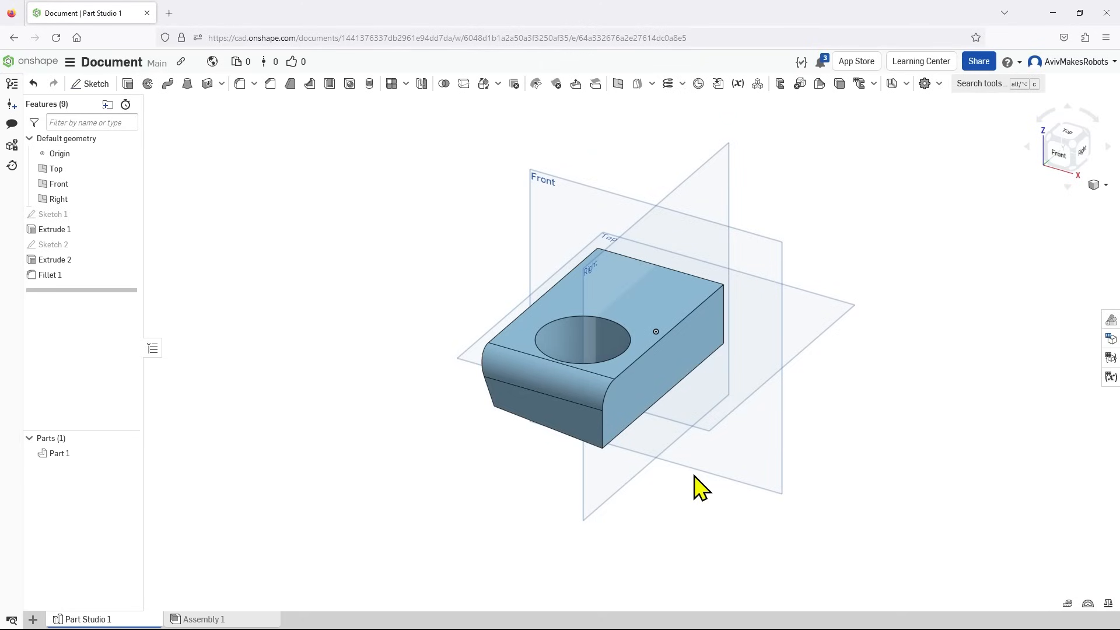
mouse_move(708, 218)
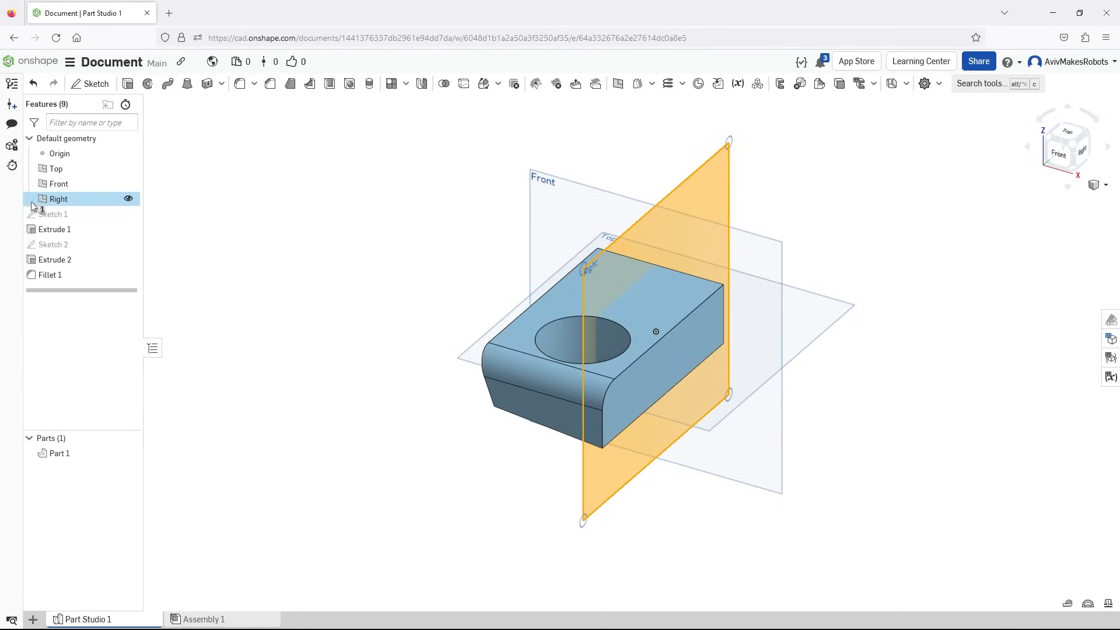
mouse_move(67, 199)
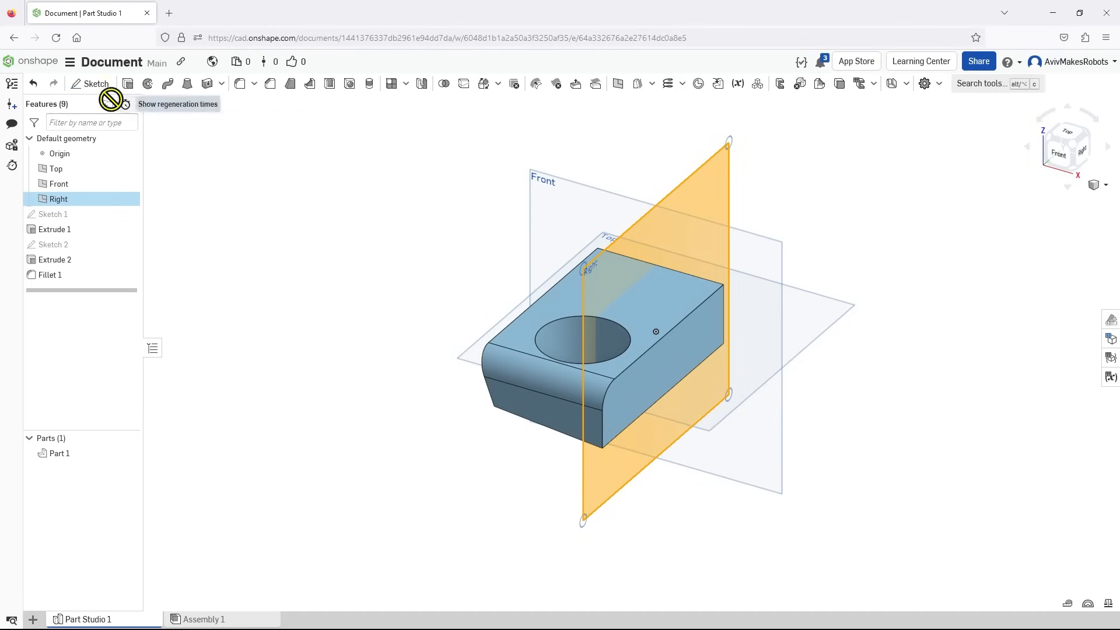
- Draw a closed hook-shaped knob profile on the Right plane: vertical line, tangent arcs, closing line
click(90, 83)
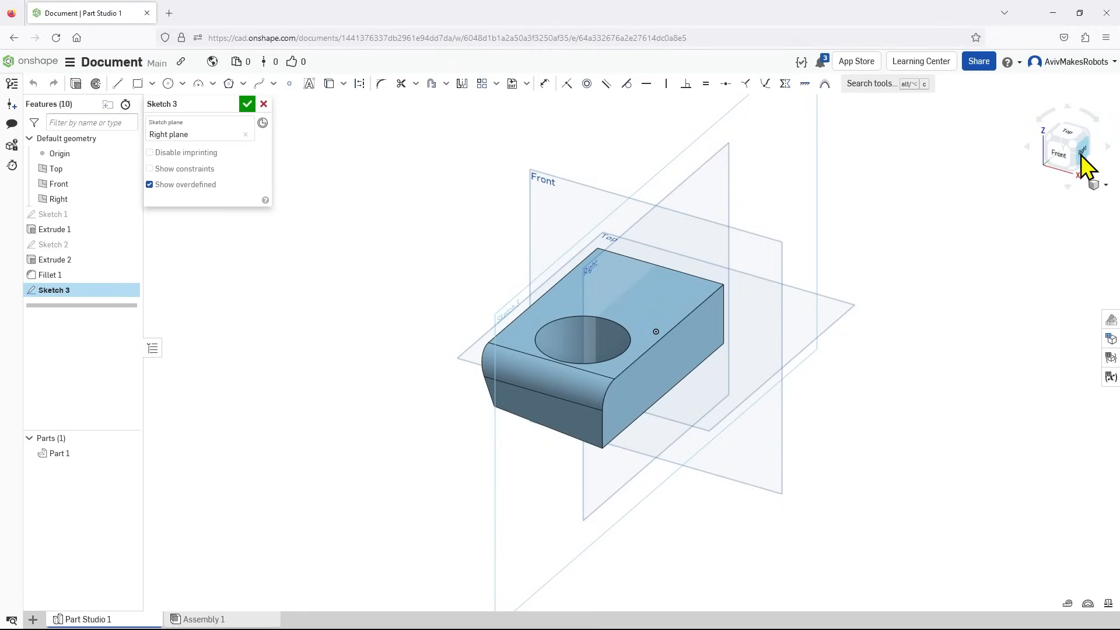
click(1069, 146)
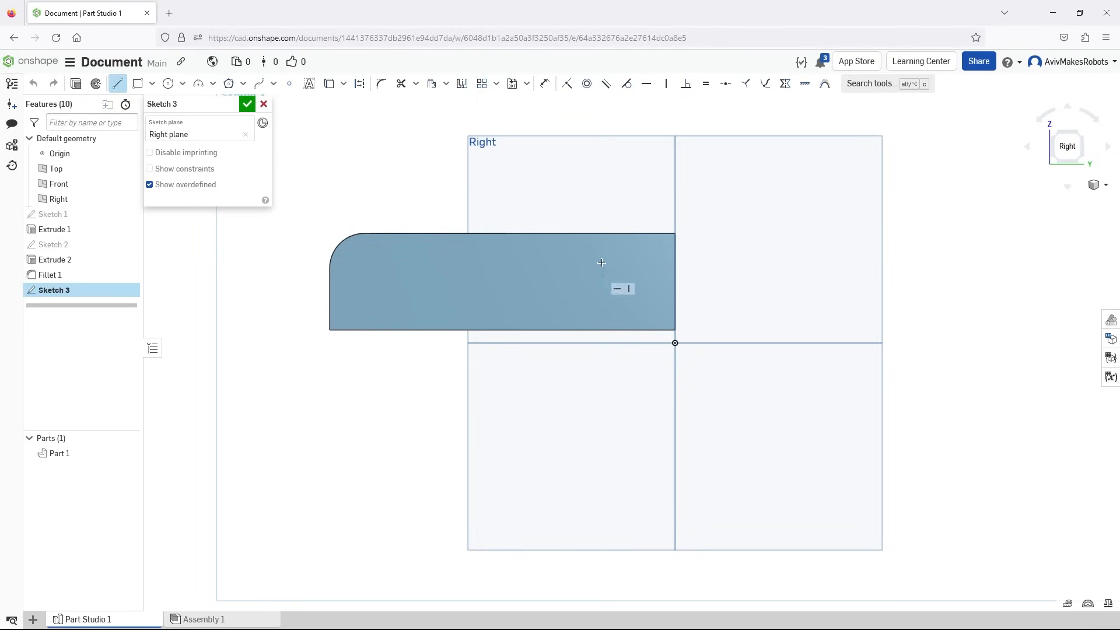
drag(602, 263, 606, 112)
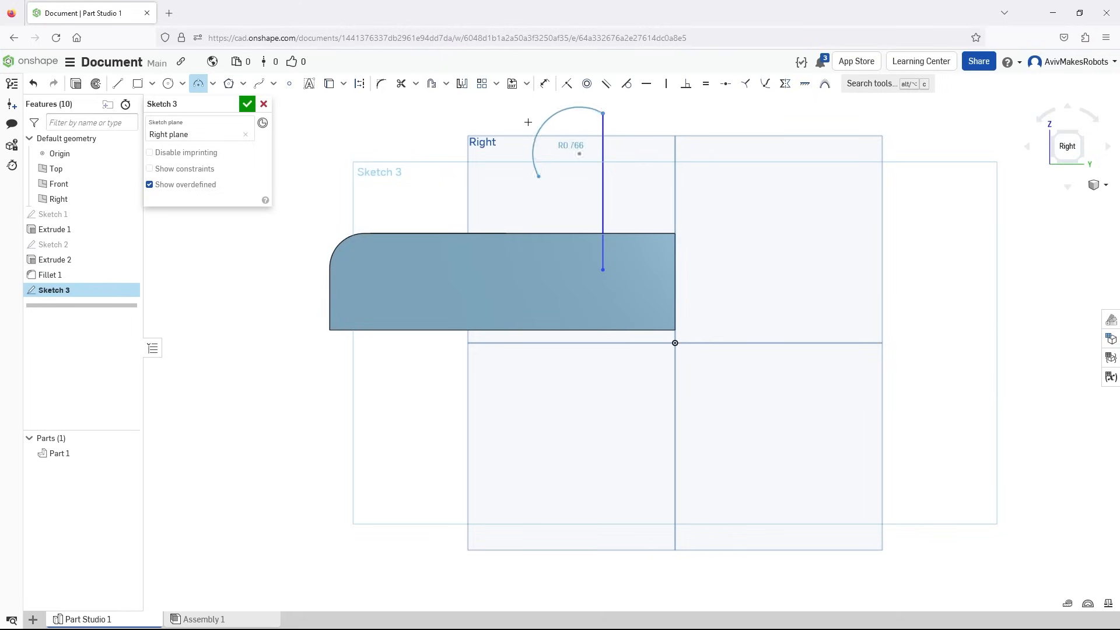
drag(528, 122, 542, 134)
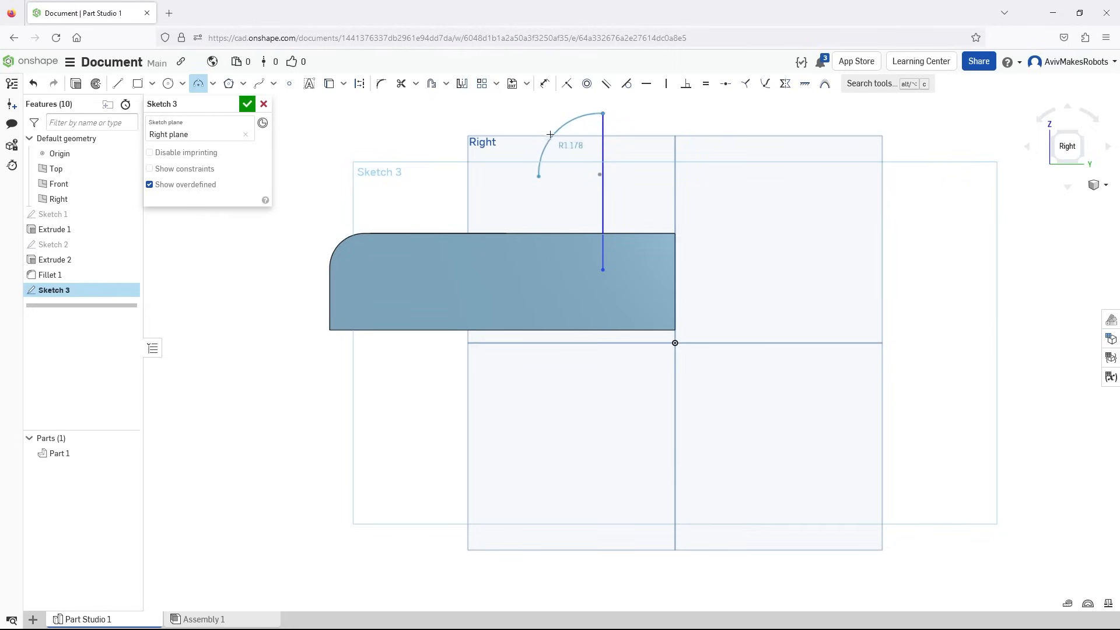
drag(551, 135, 538, 124)
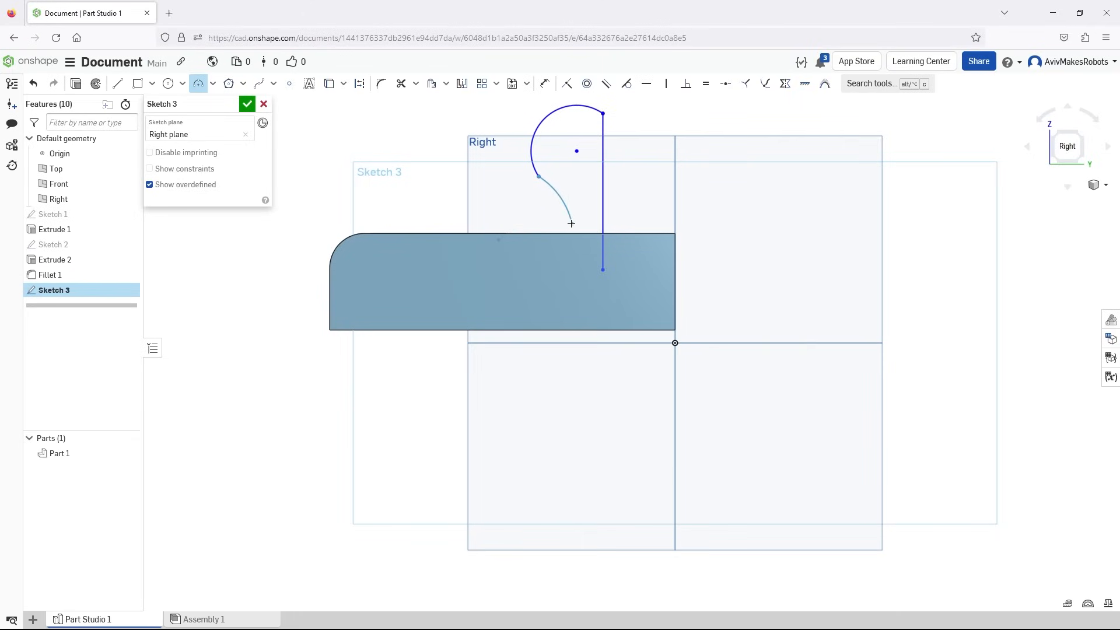
drag(571, 224, 551, 276)
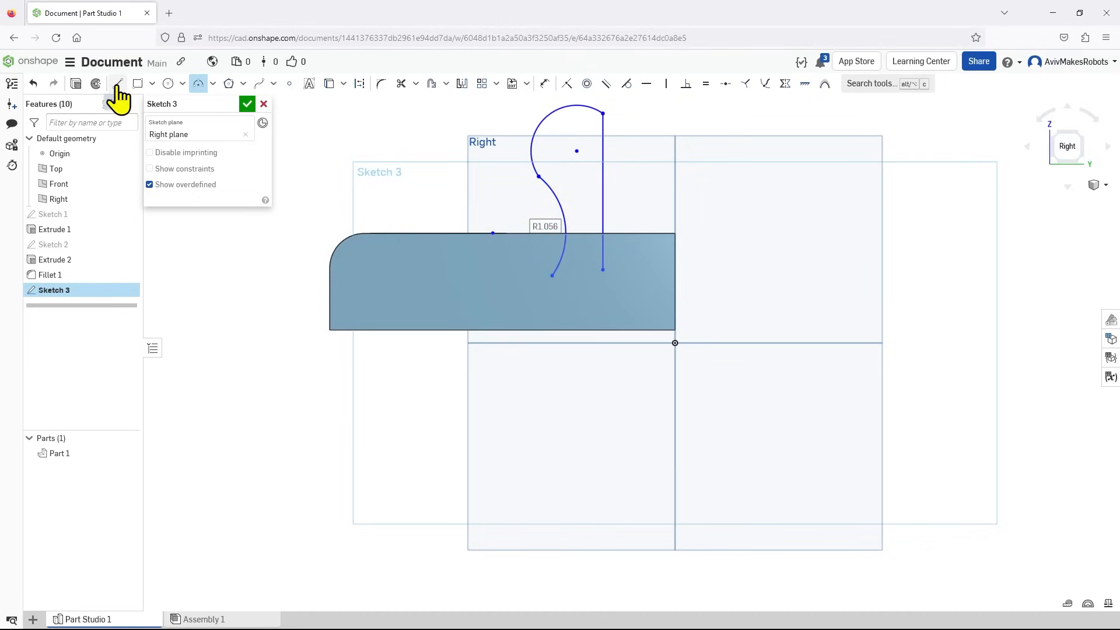
click(118, 84)
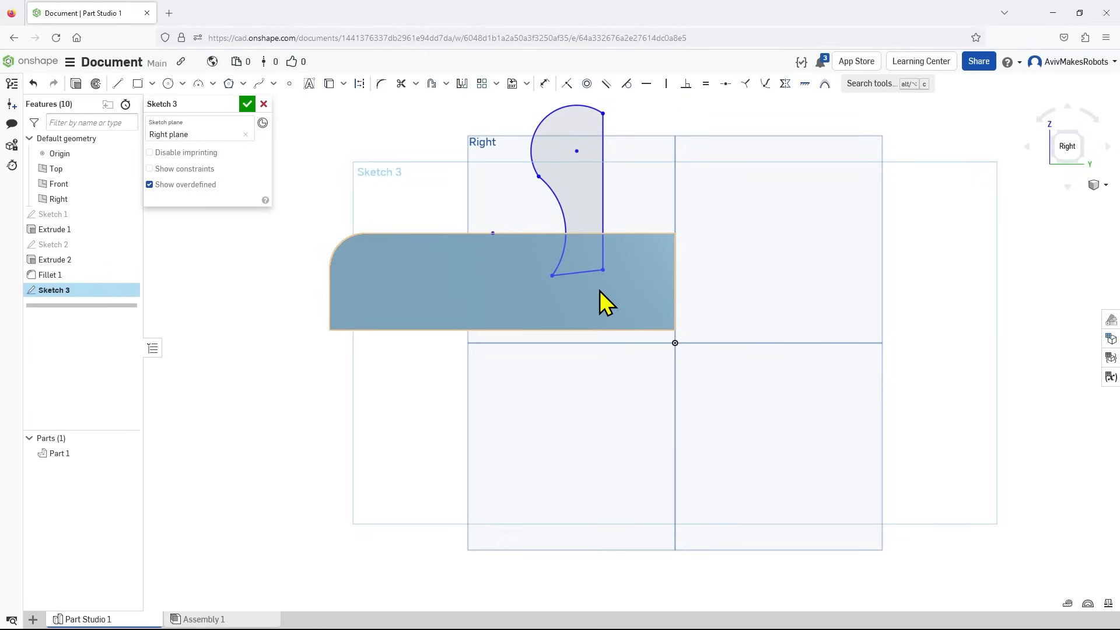
mouse_move(585, 279)
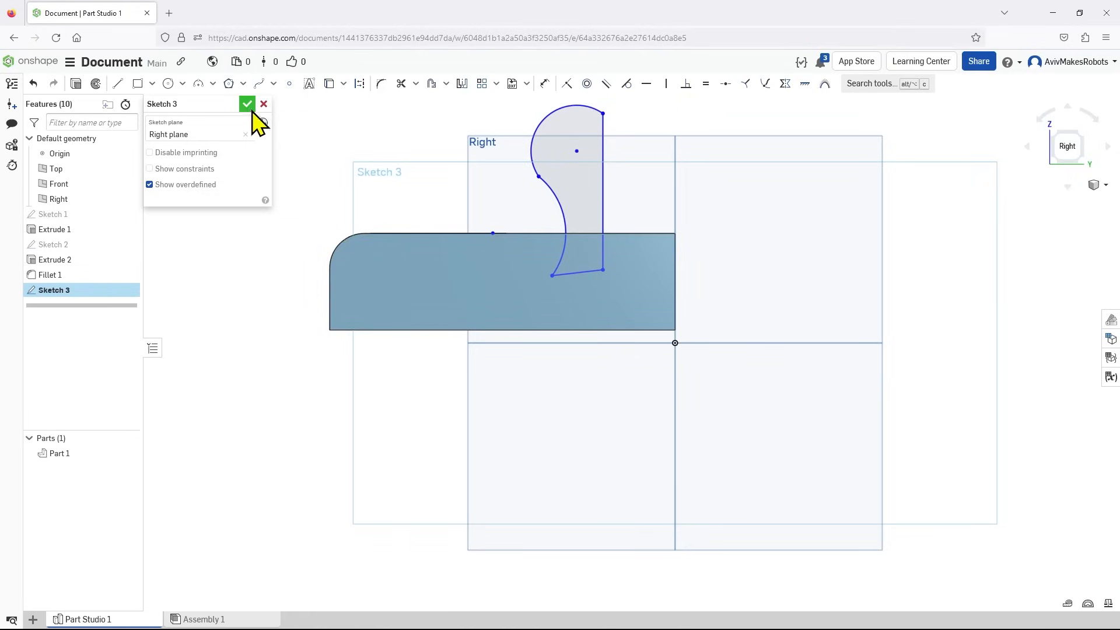
click(246, 104)
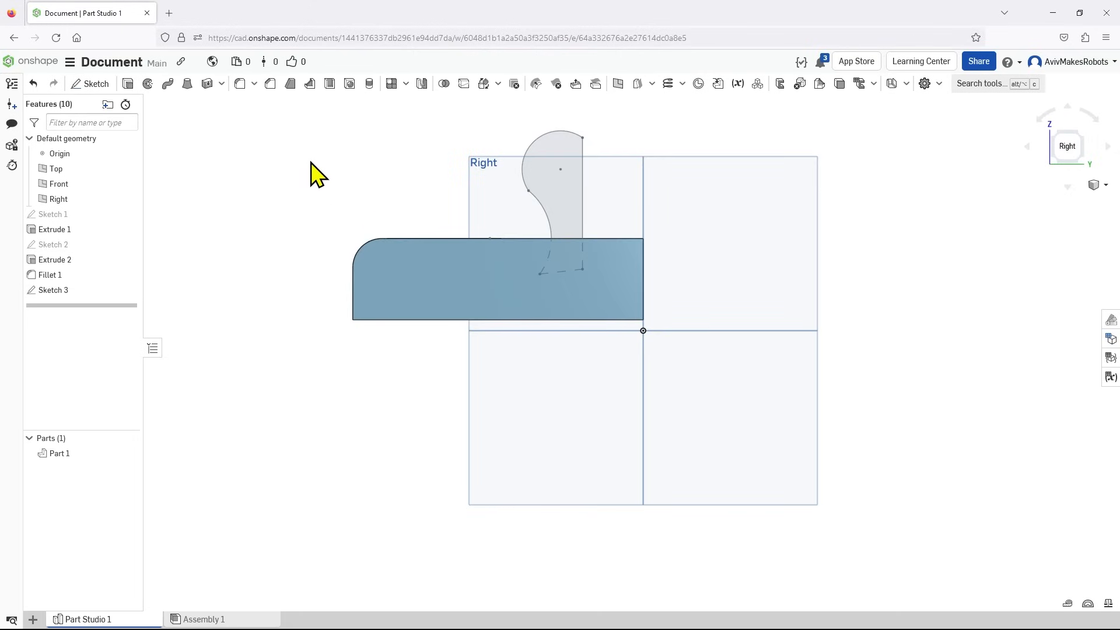
mouse_move(147, 83)
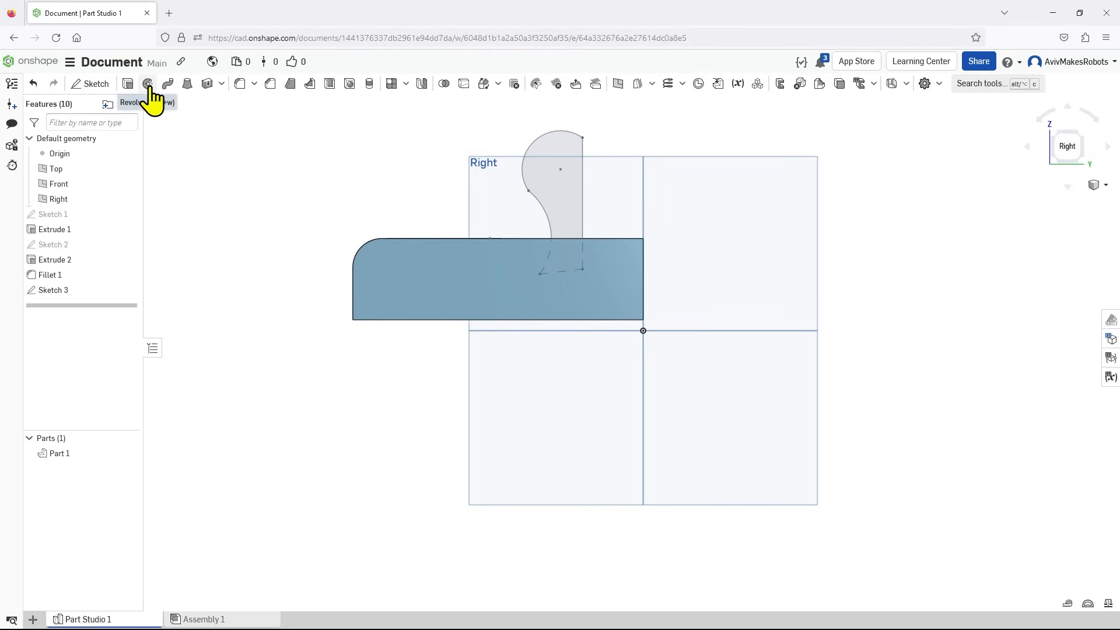
- Revolve Sketch 3's knob profile around its vertical edge, adding it to the block
click(147, 83)
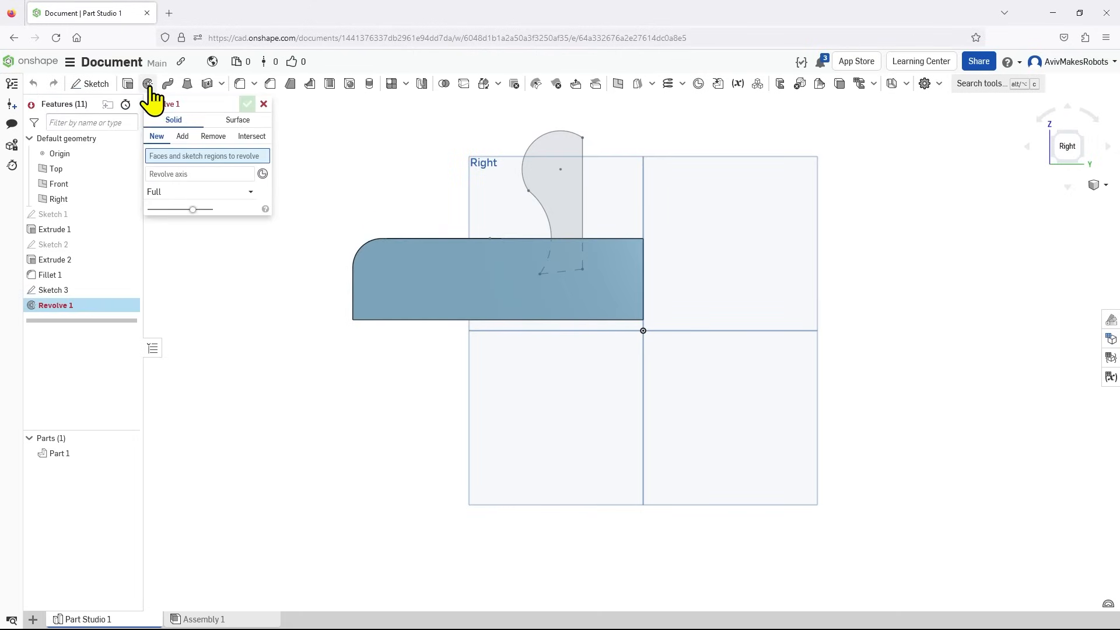
mouse_move(408, 181)
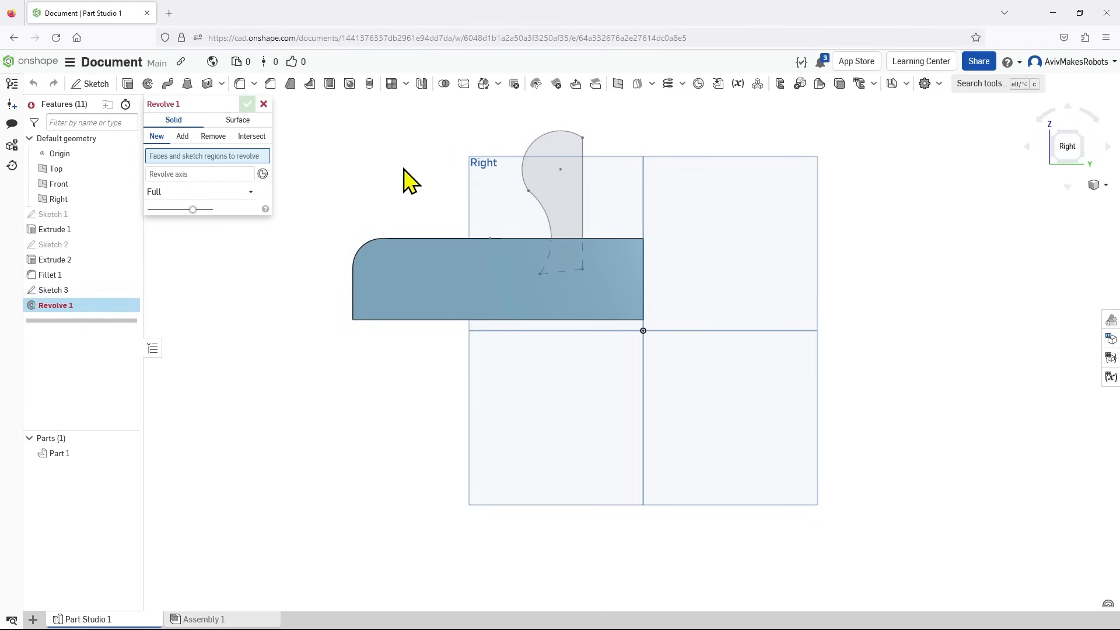
click(561, 189)
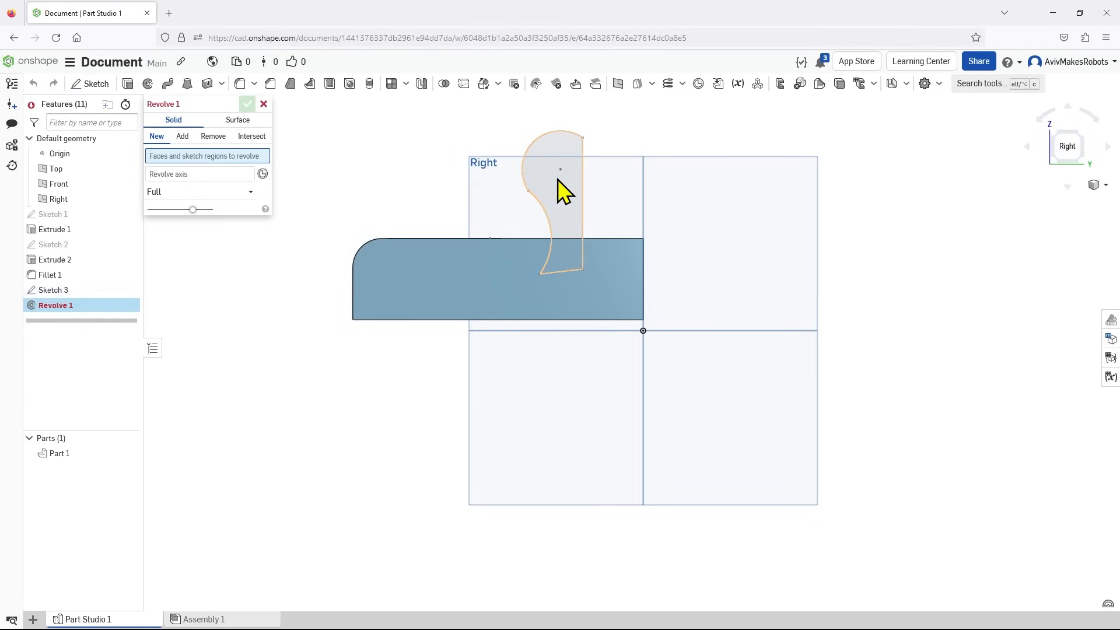
mouse_move(535, 178)
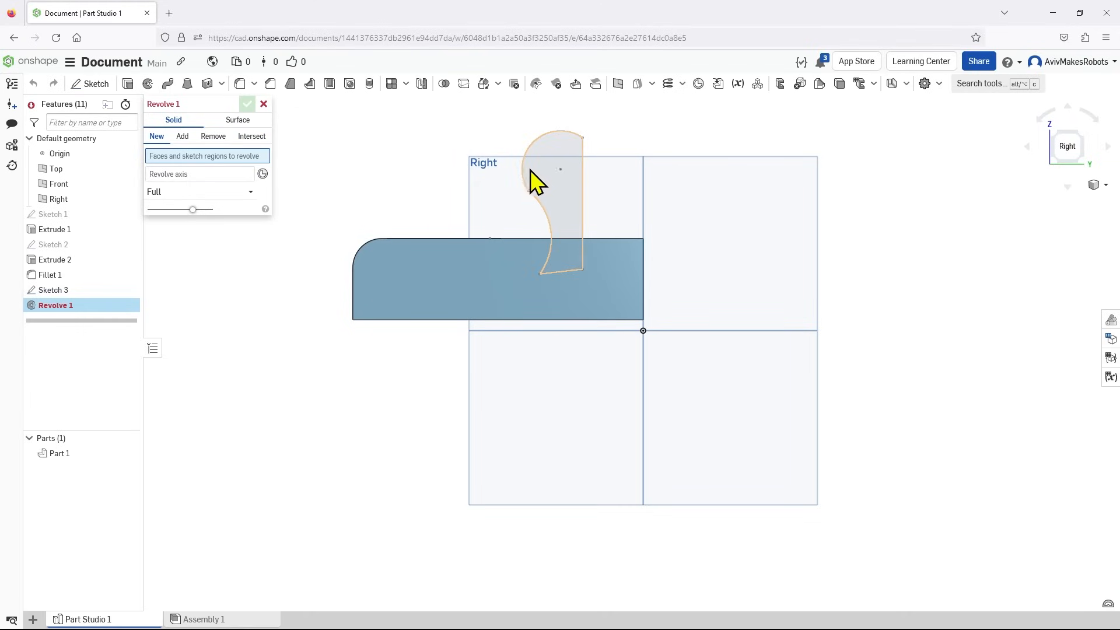
click(558, 197)
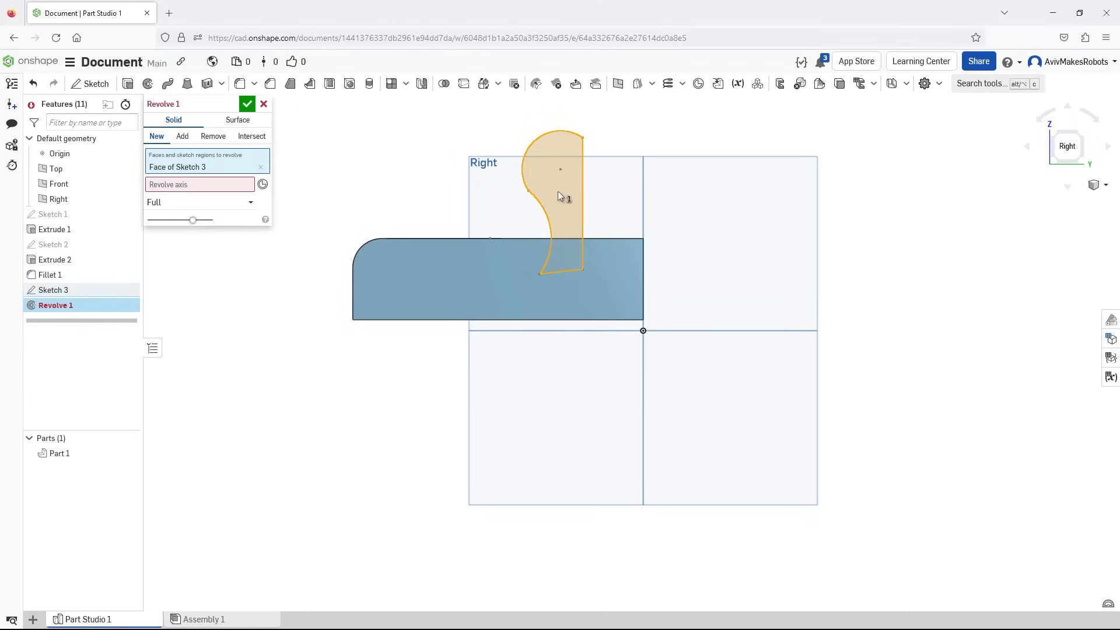
mouse_move(397, 194)
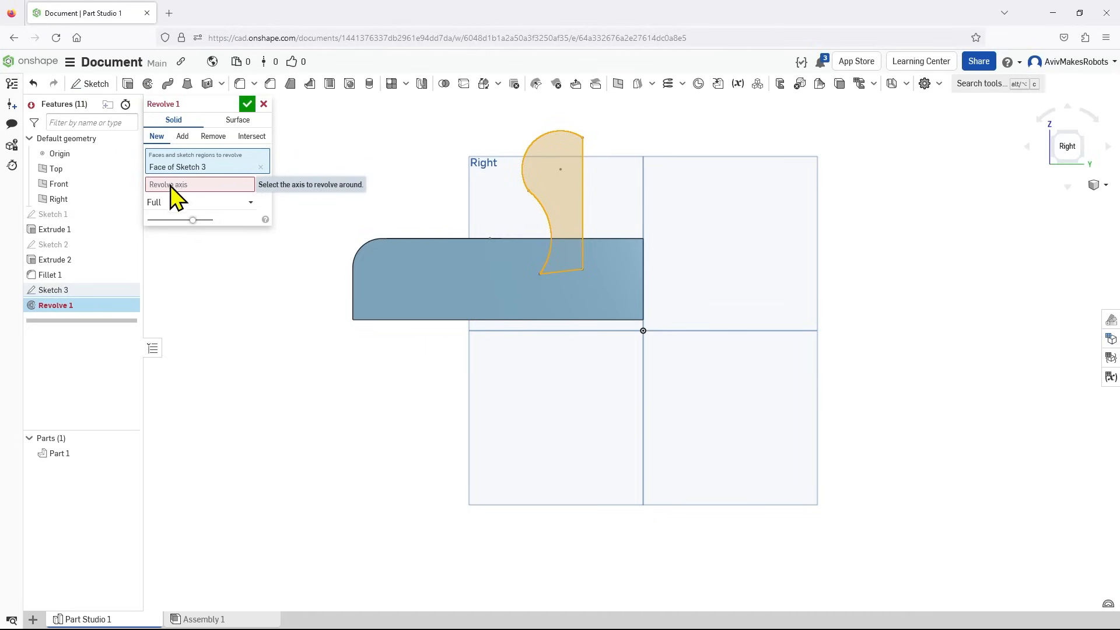
mouse_move(187, 198)
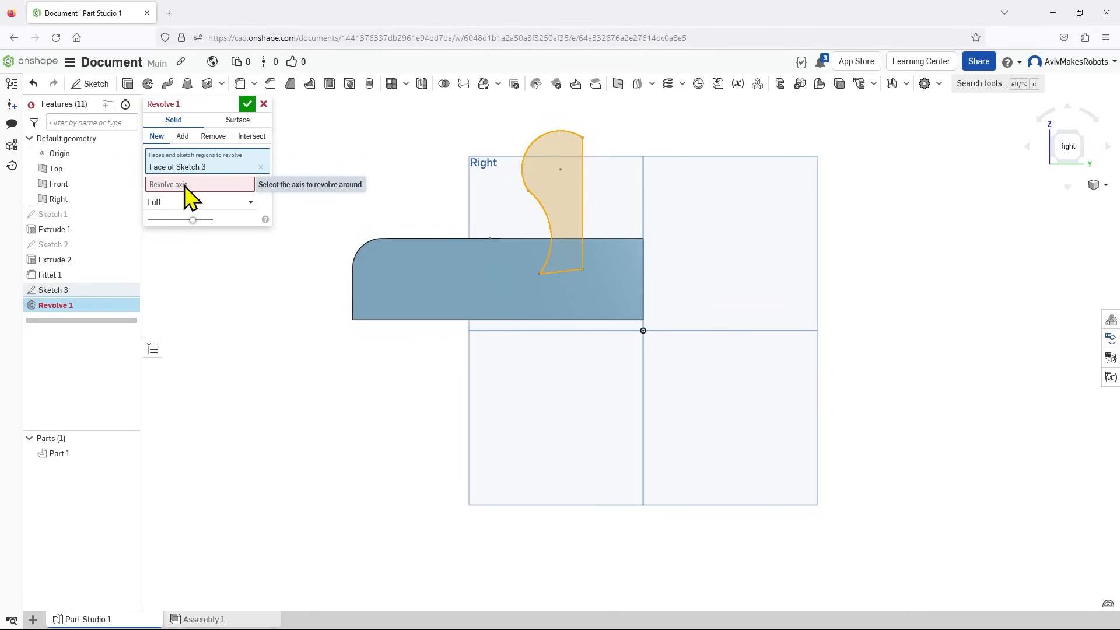
click(582, 200)
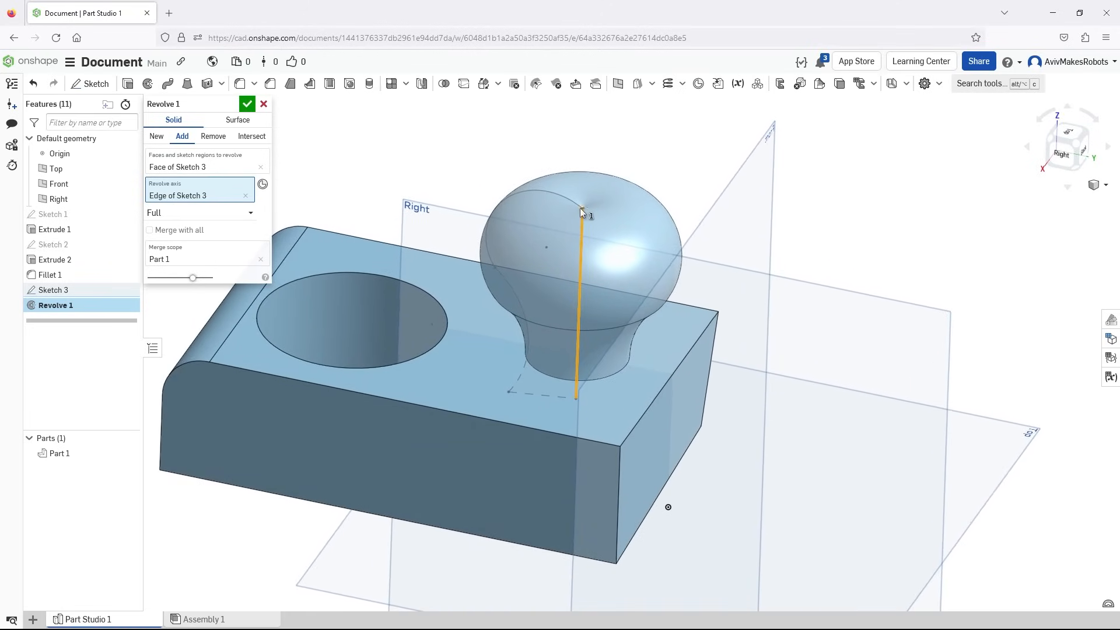
drag(582, 214, 553, 384)
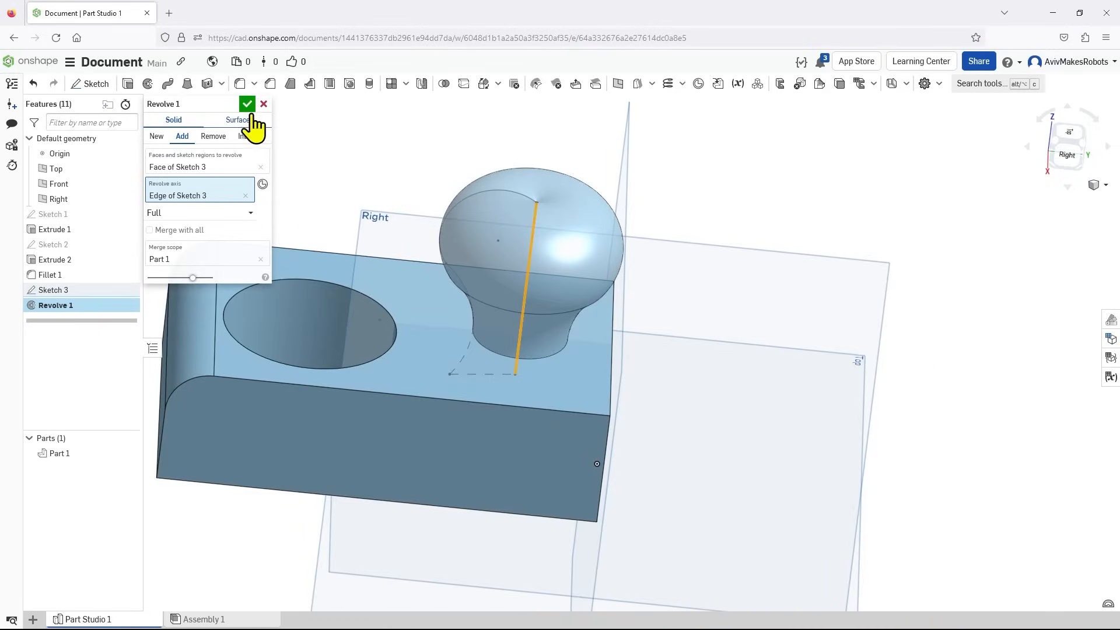
click(247, 104)
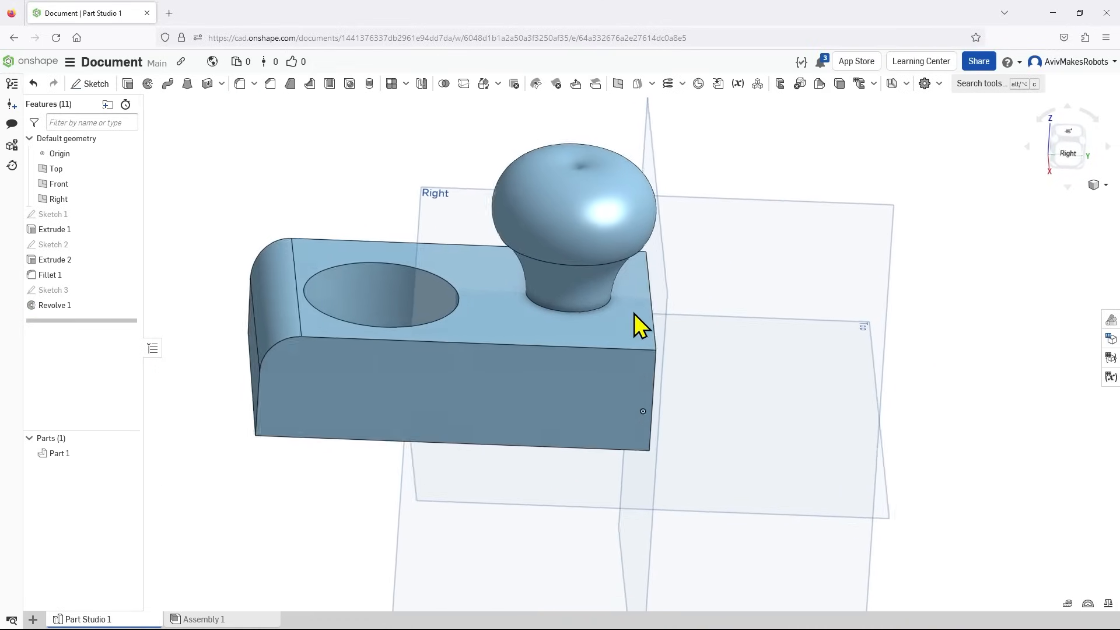
drag(636, 325, 795, 336)
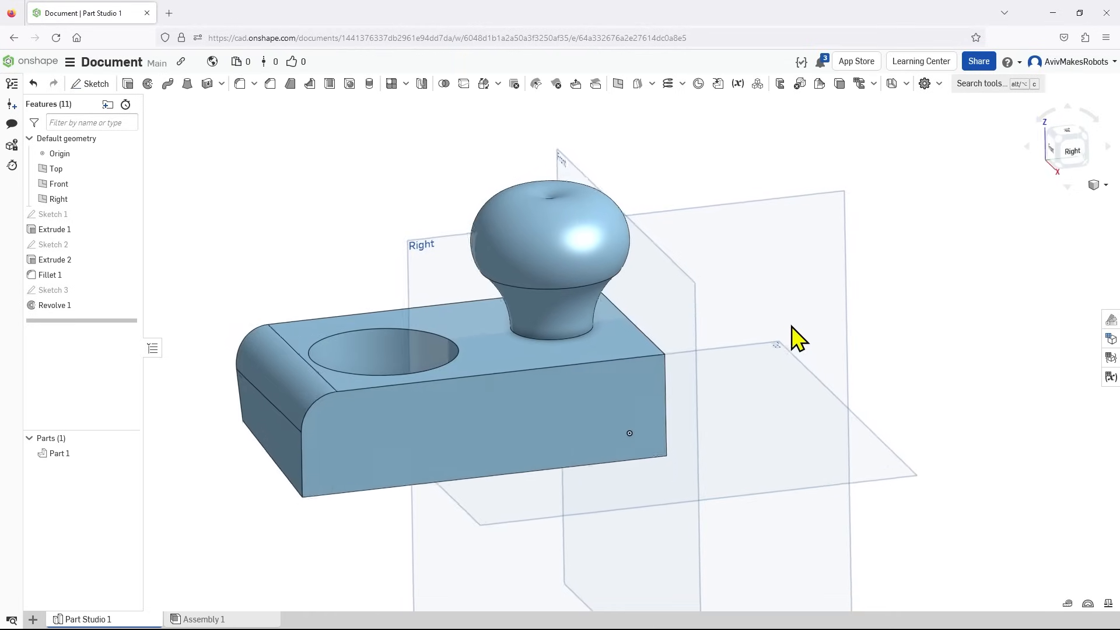